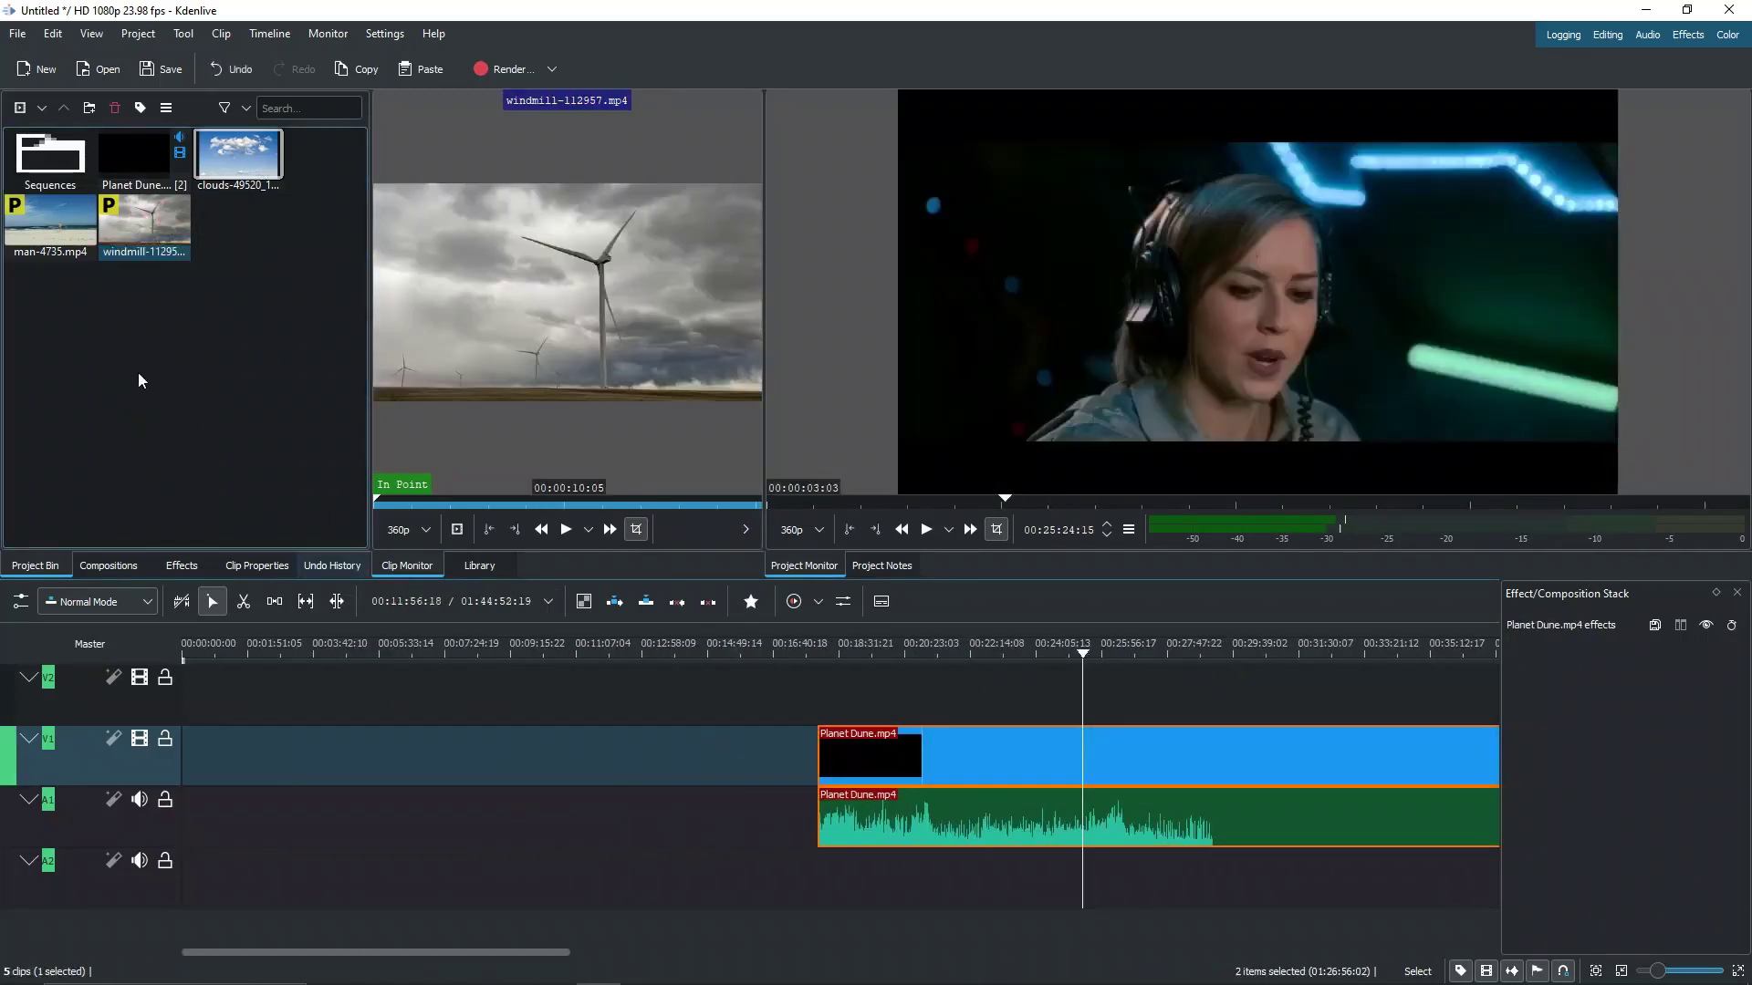
- Place the windmill, man-4735 beach and clouds clips at the start of V1, before Planet Dune
click(144, 218)
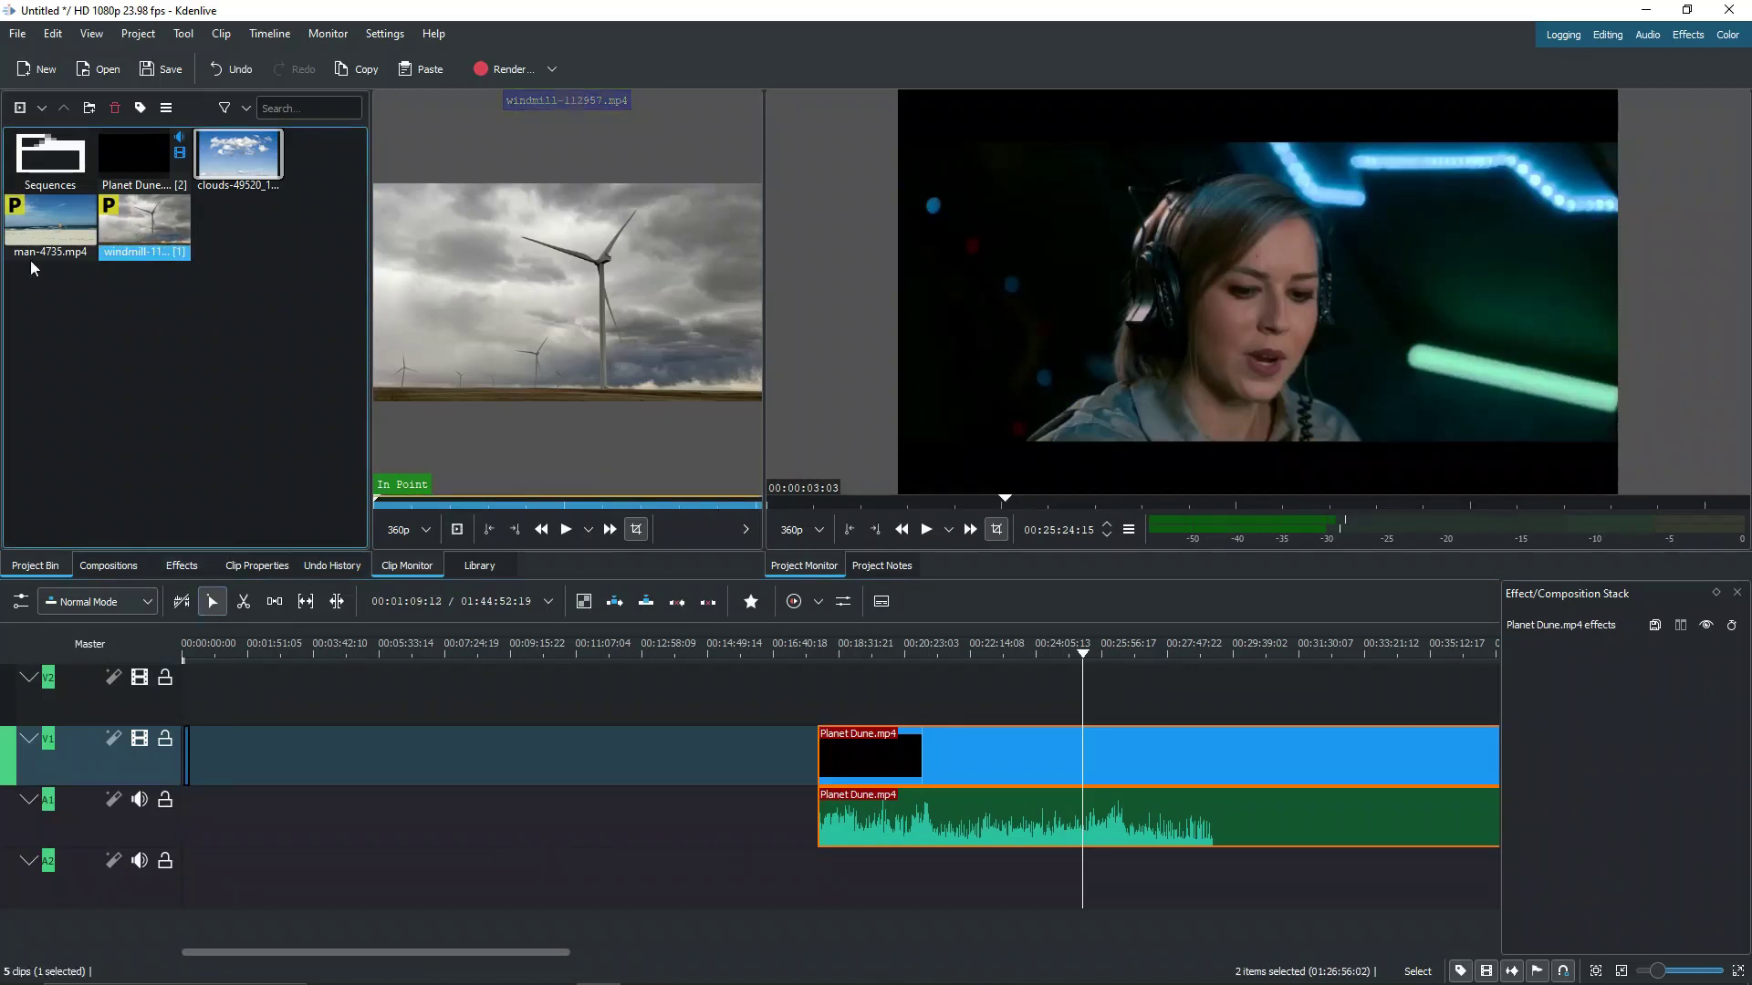
click(238, 153)
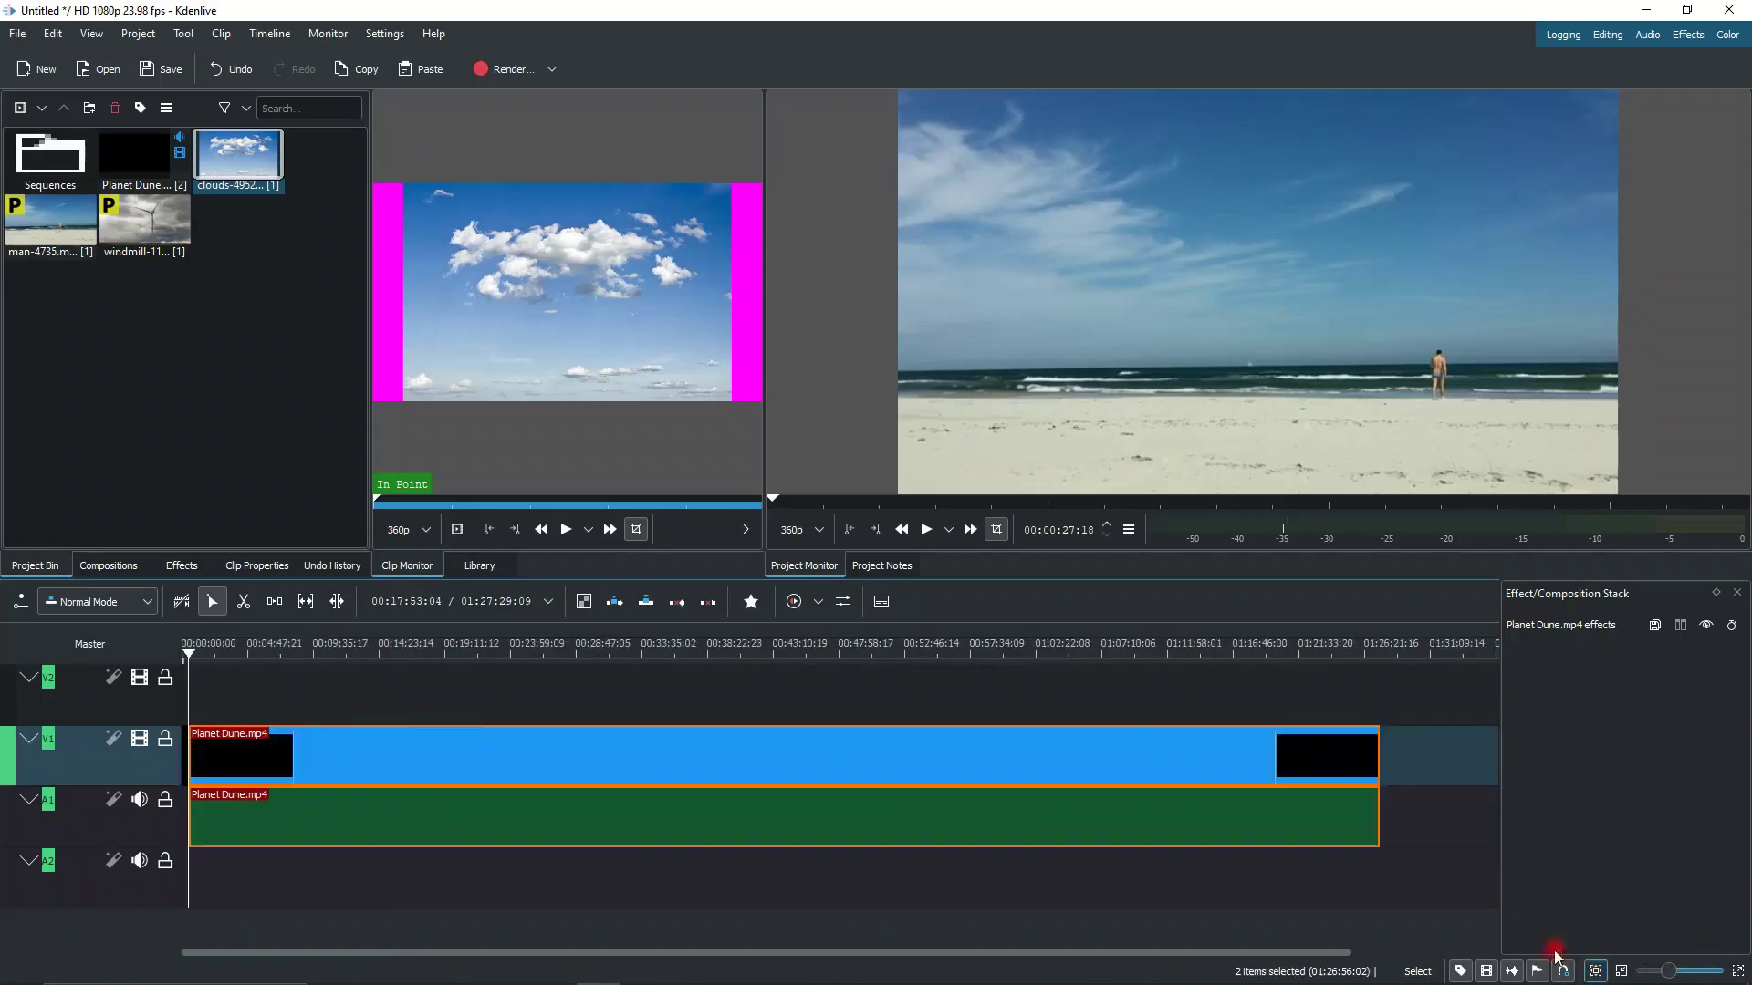
click(548, 655)
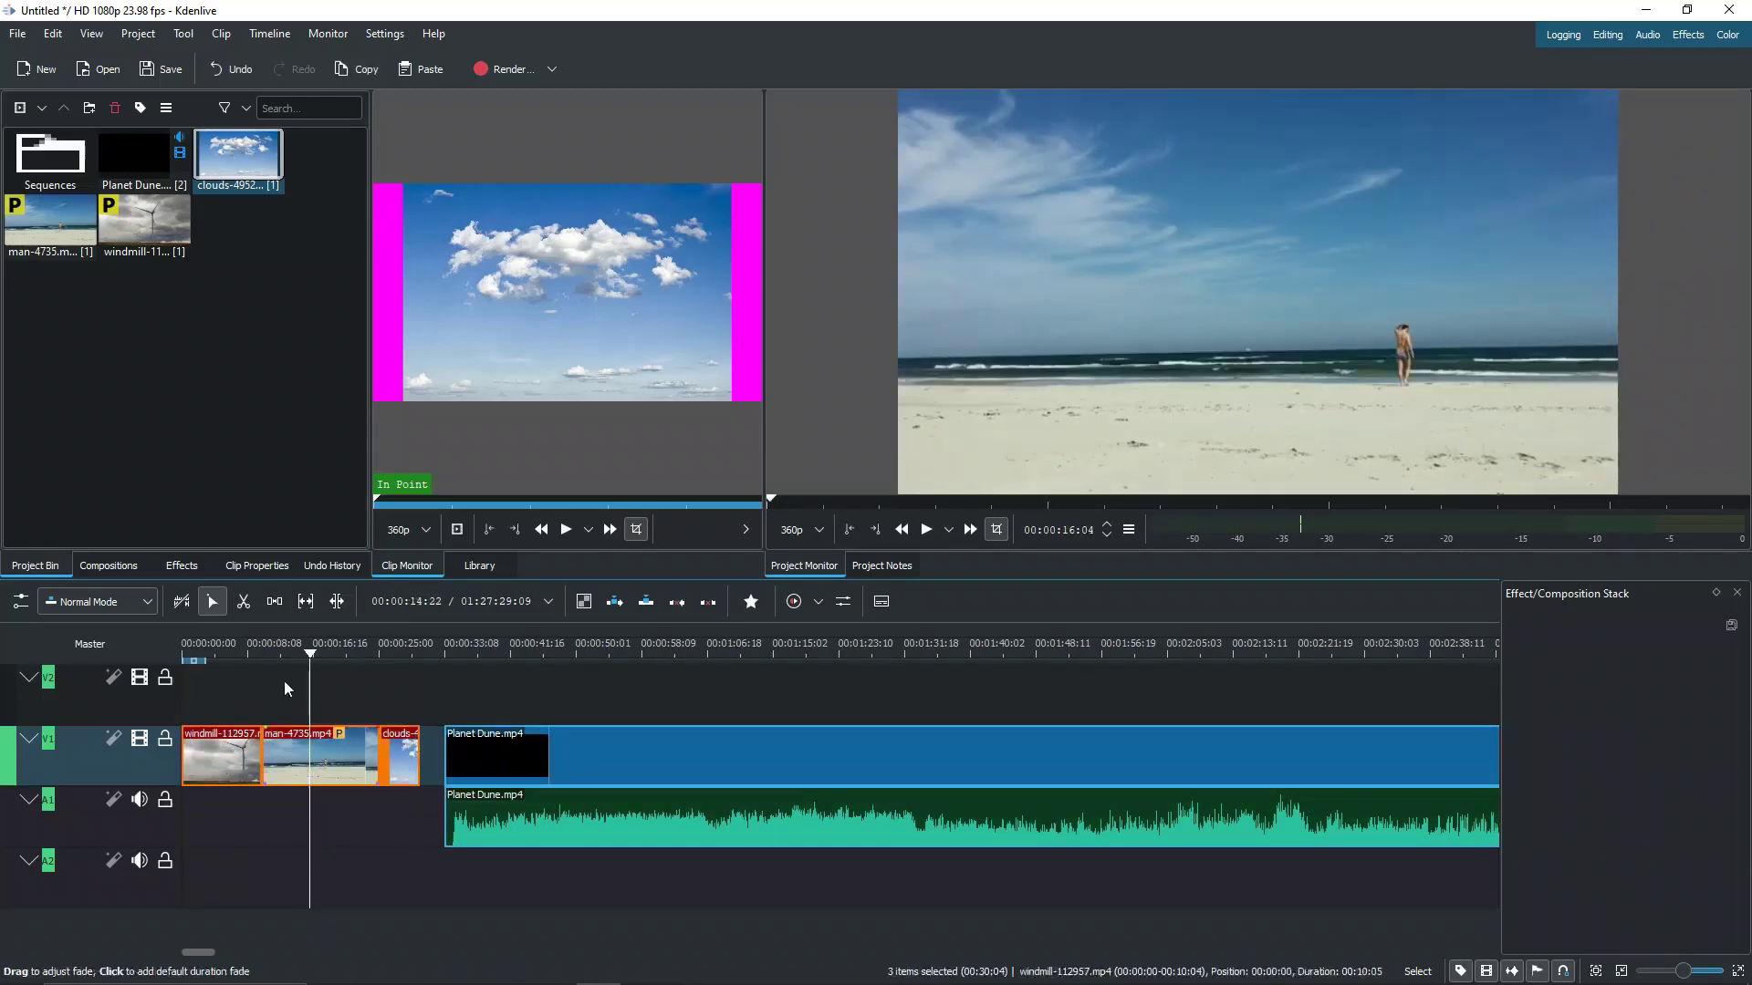
- Nest the three opening clips into a new sequence named 'intro' with adjusted audio tracks
right_click(354, 746)
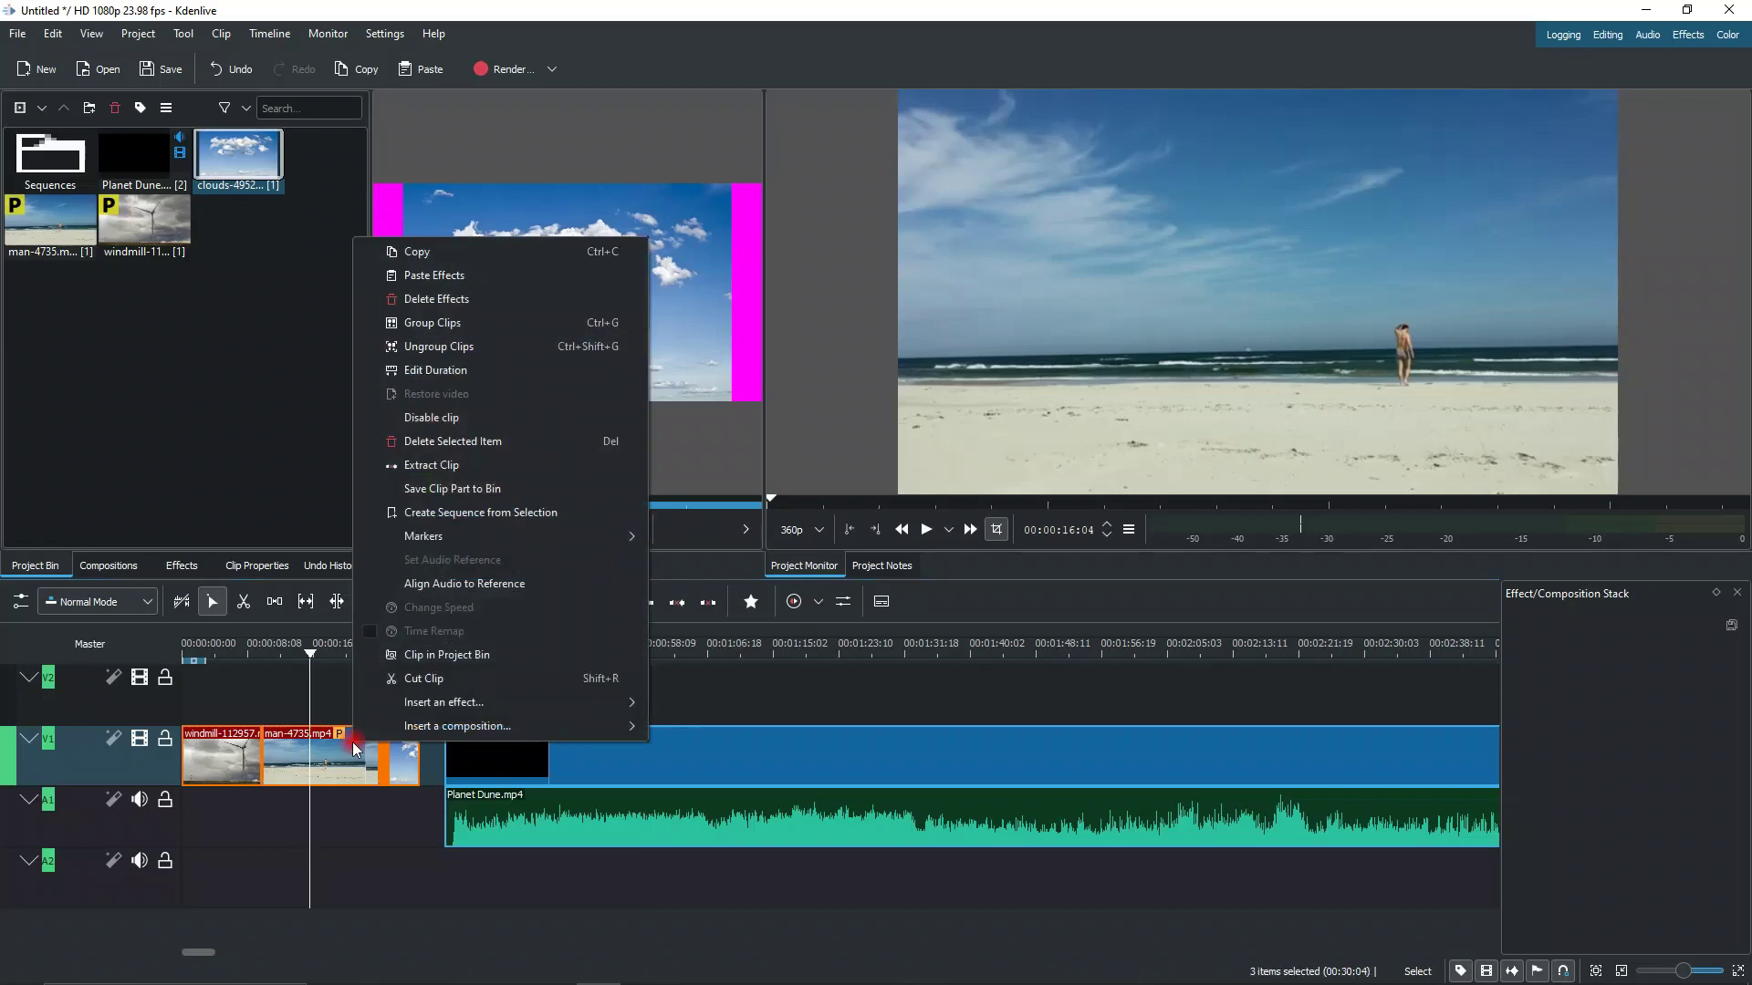
mouse_move(483, 512)
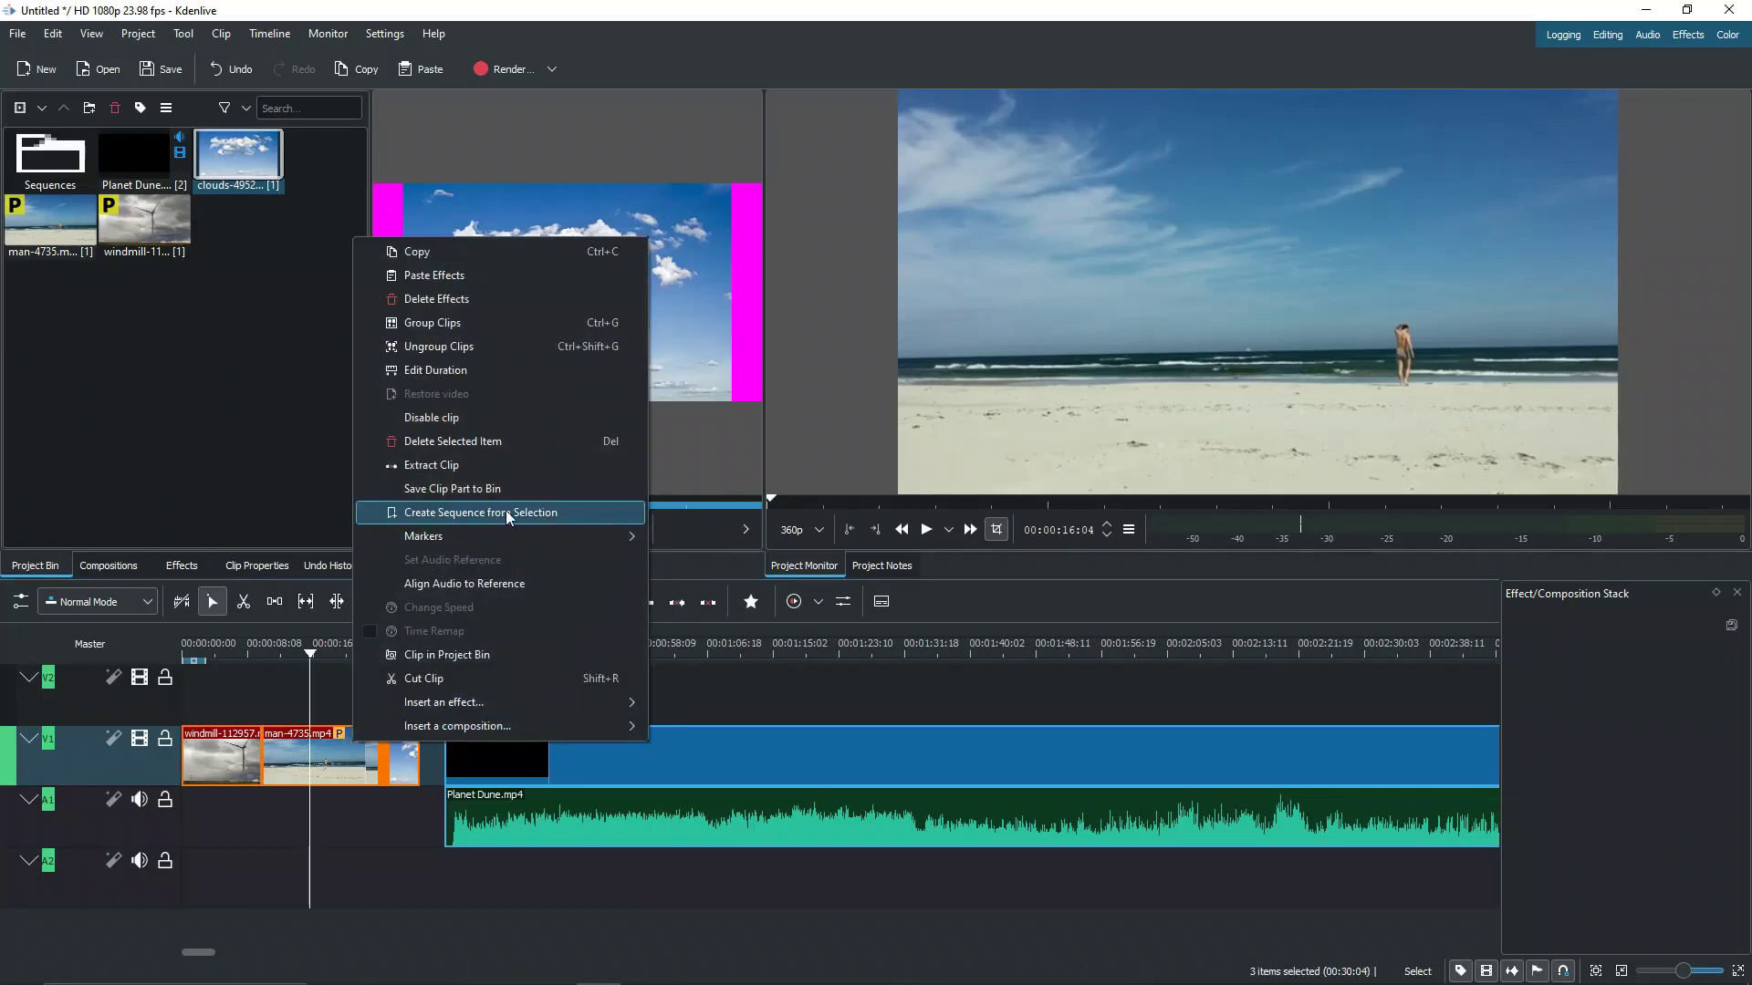
click(483, 512)
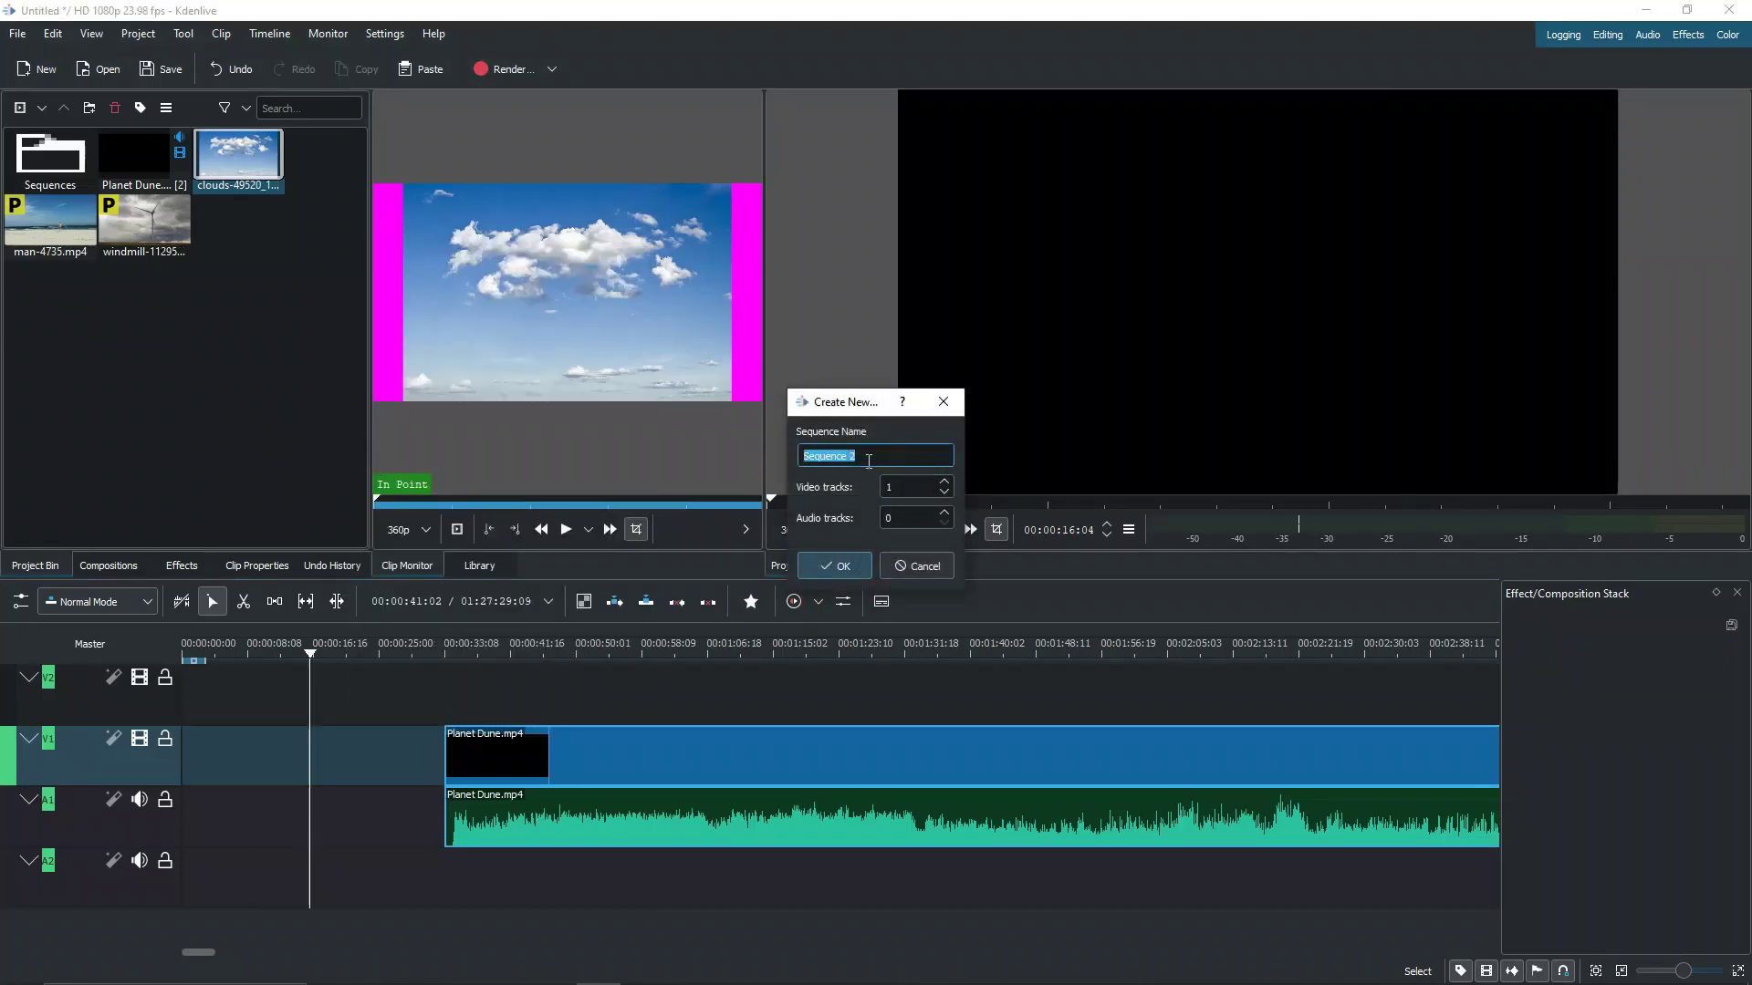
text(intr)
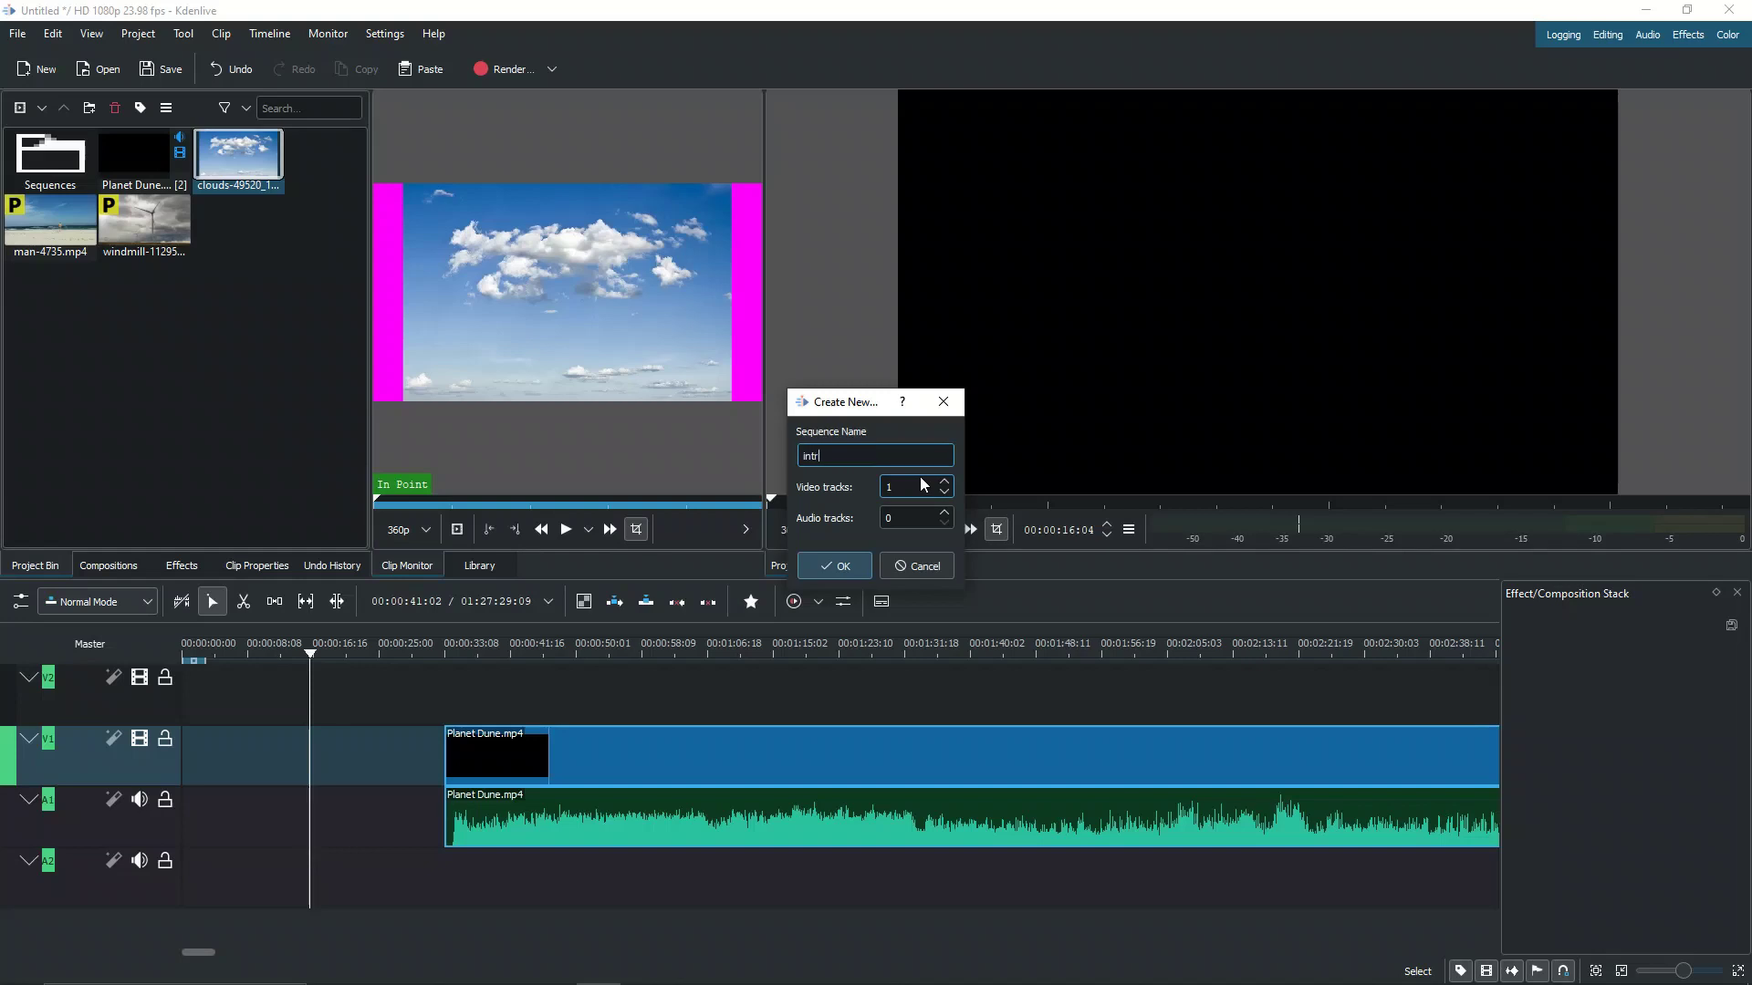
text(o)
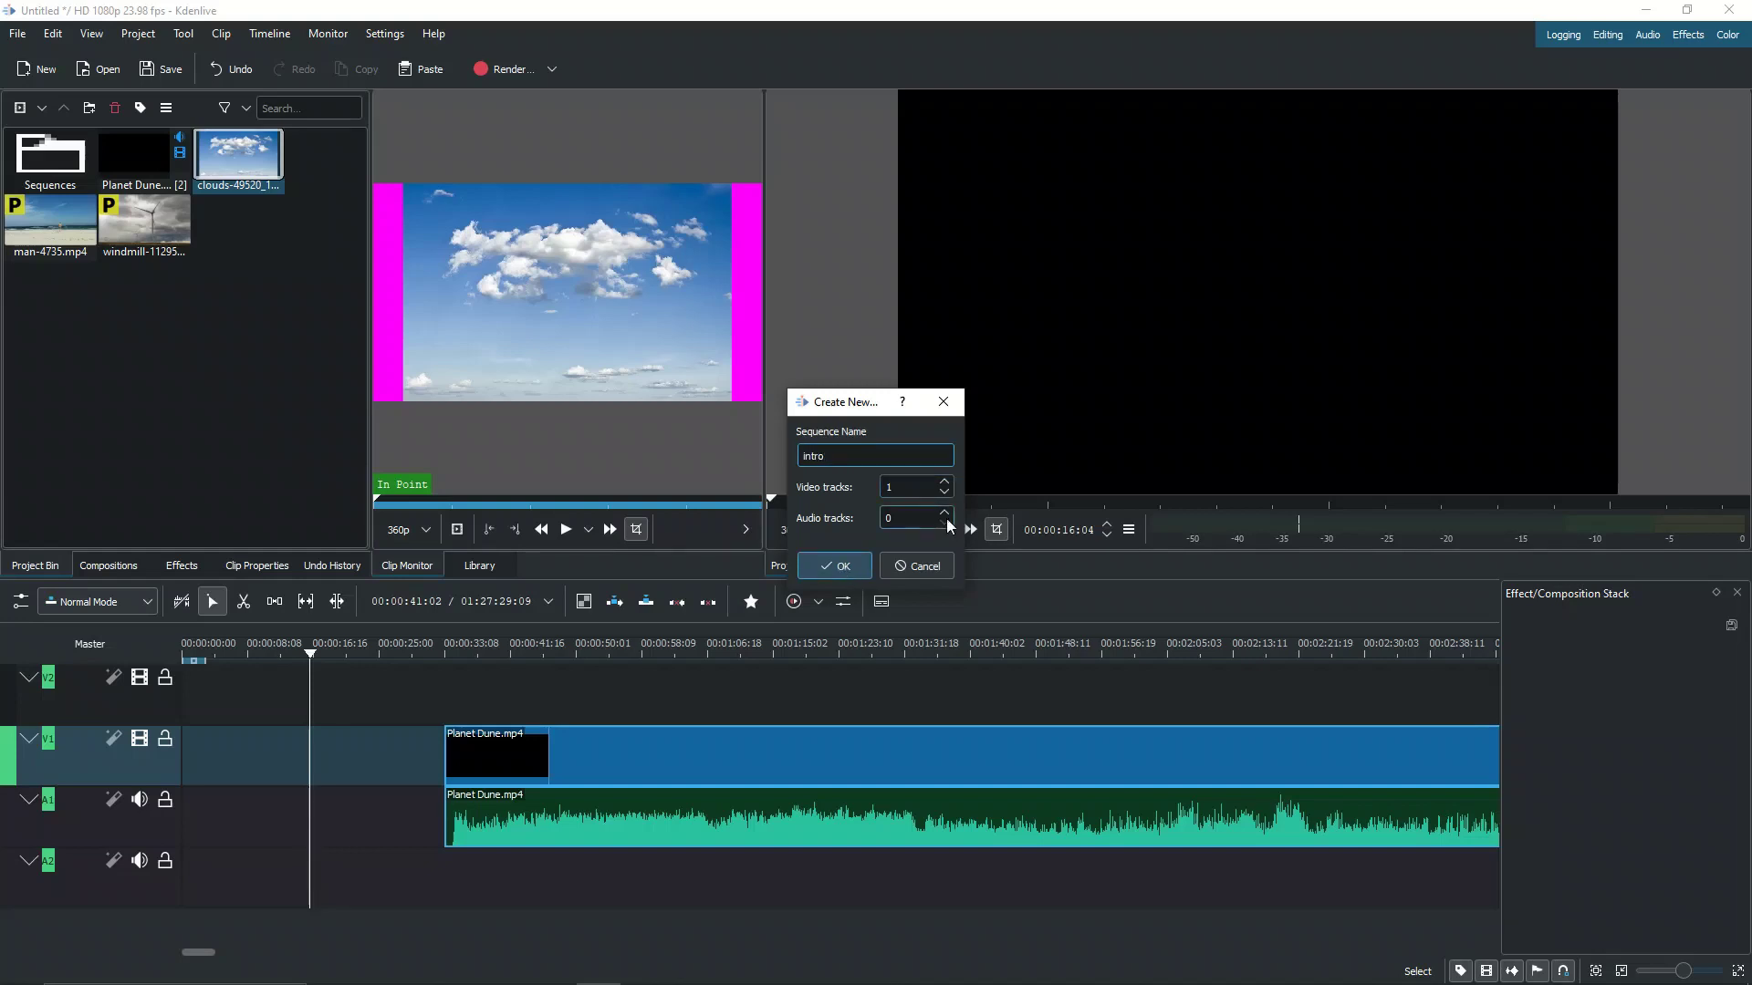
click(944, 513)
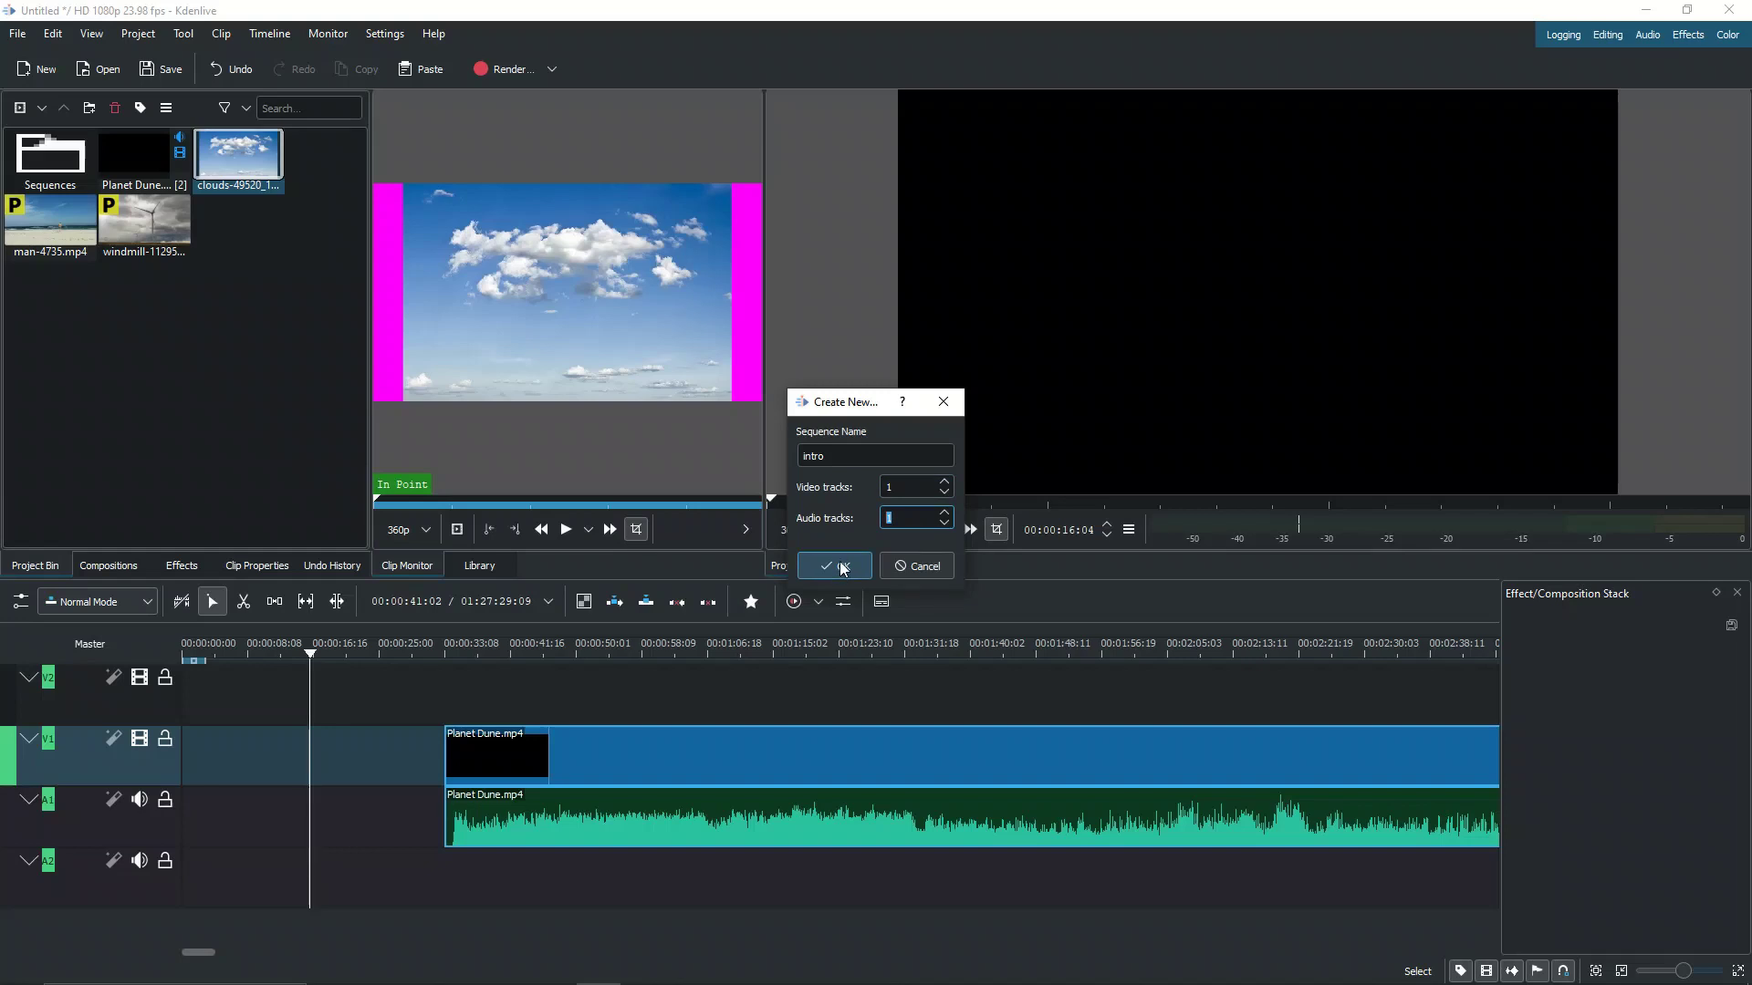
click(826, 566)
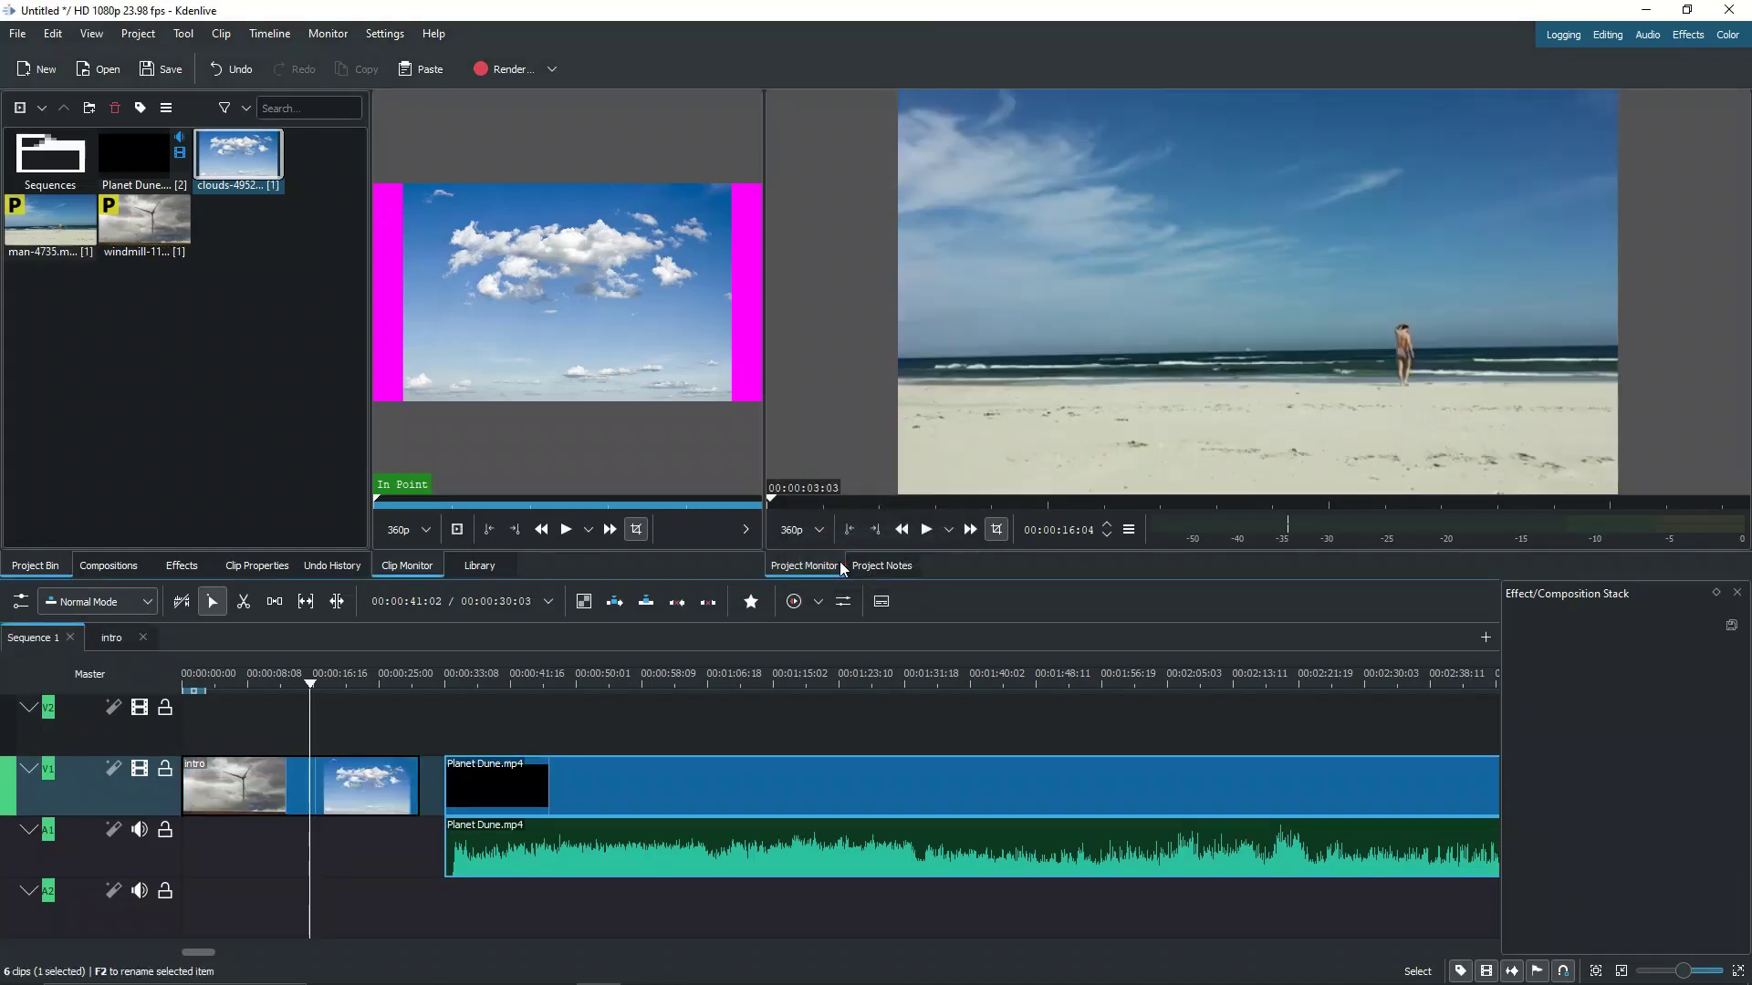
- Open the intro sequence and review it from its start to about ten seconds in
click(111, 636)
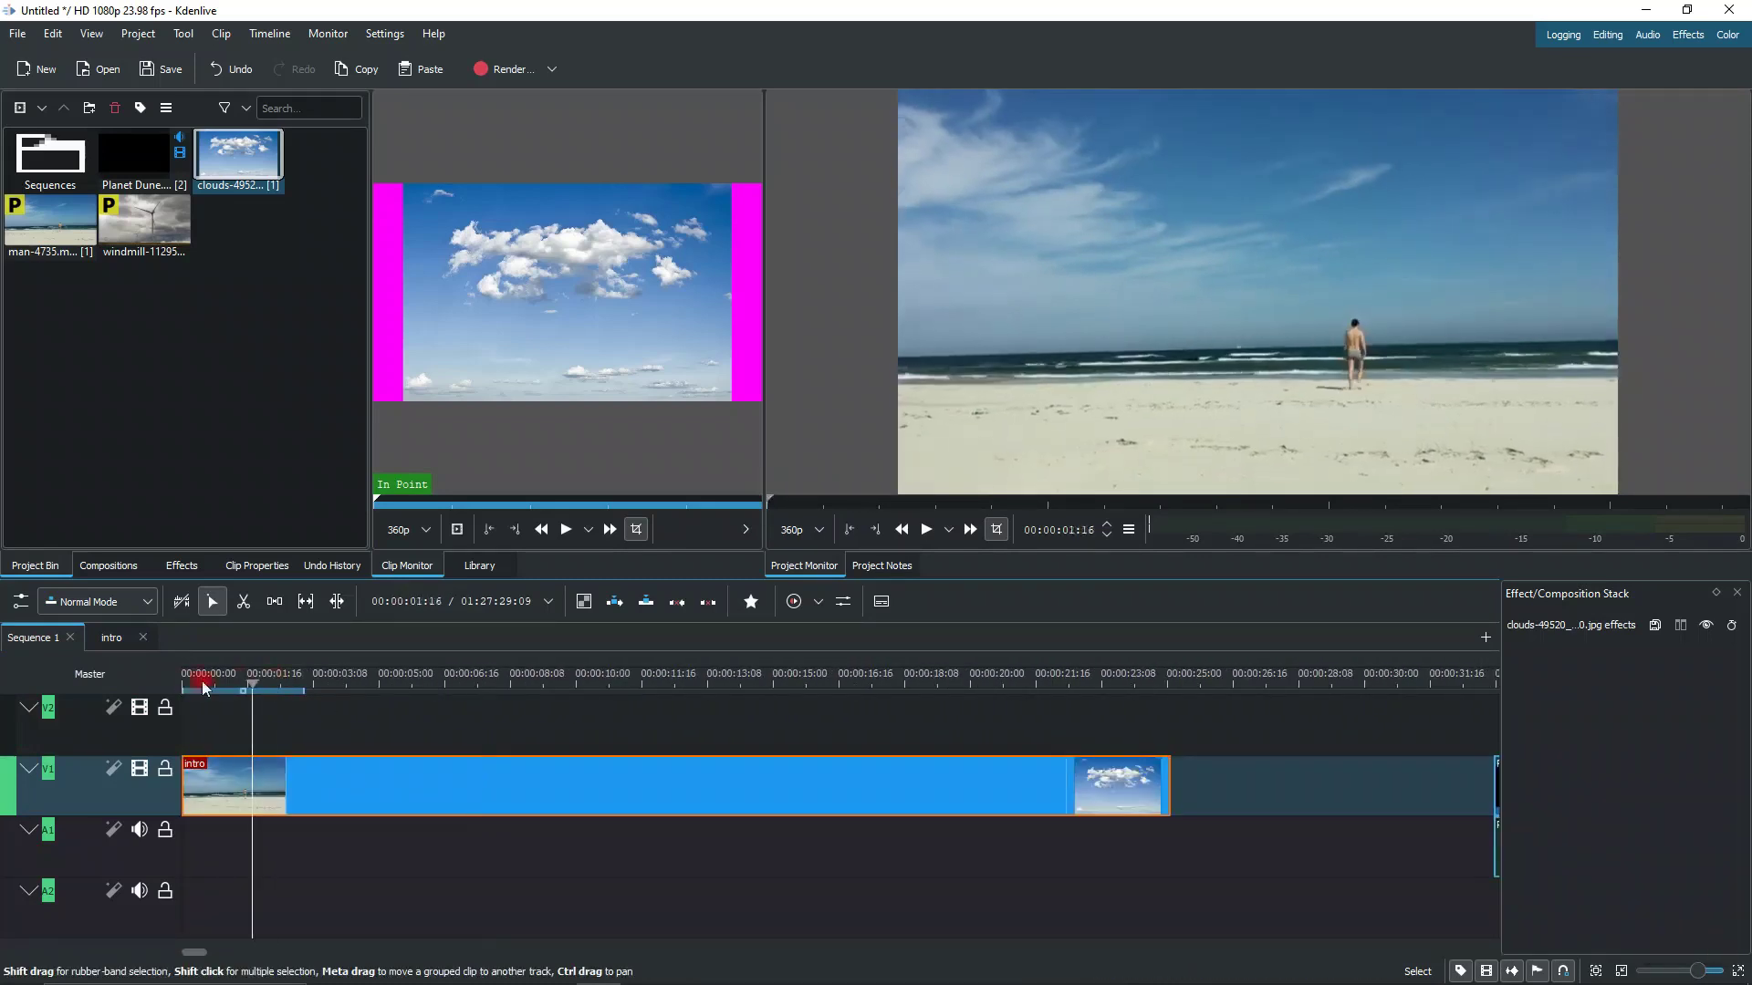
click(572, 674)
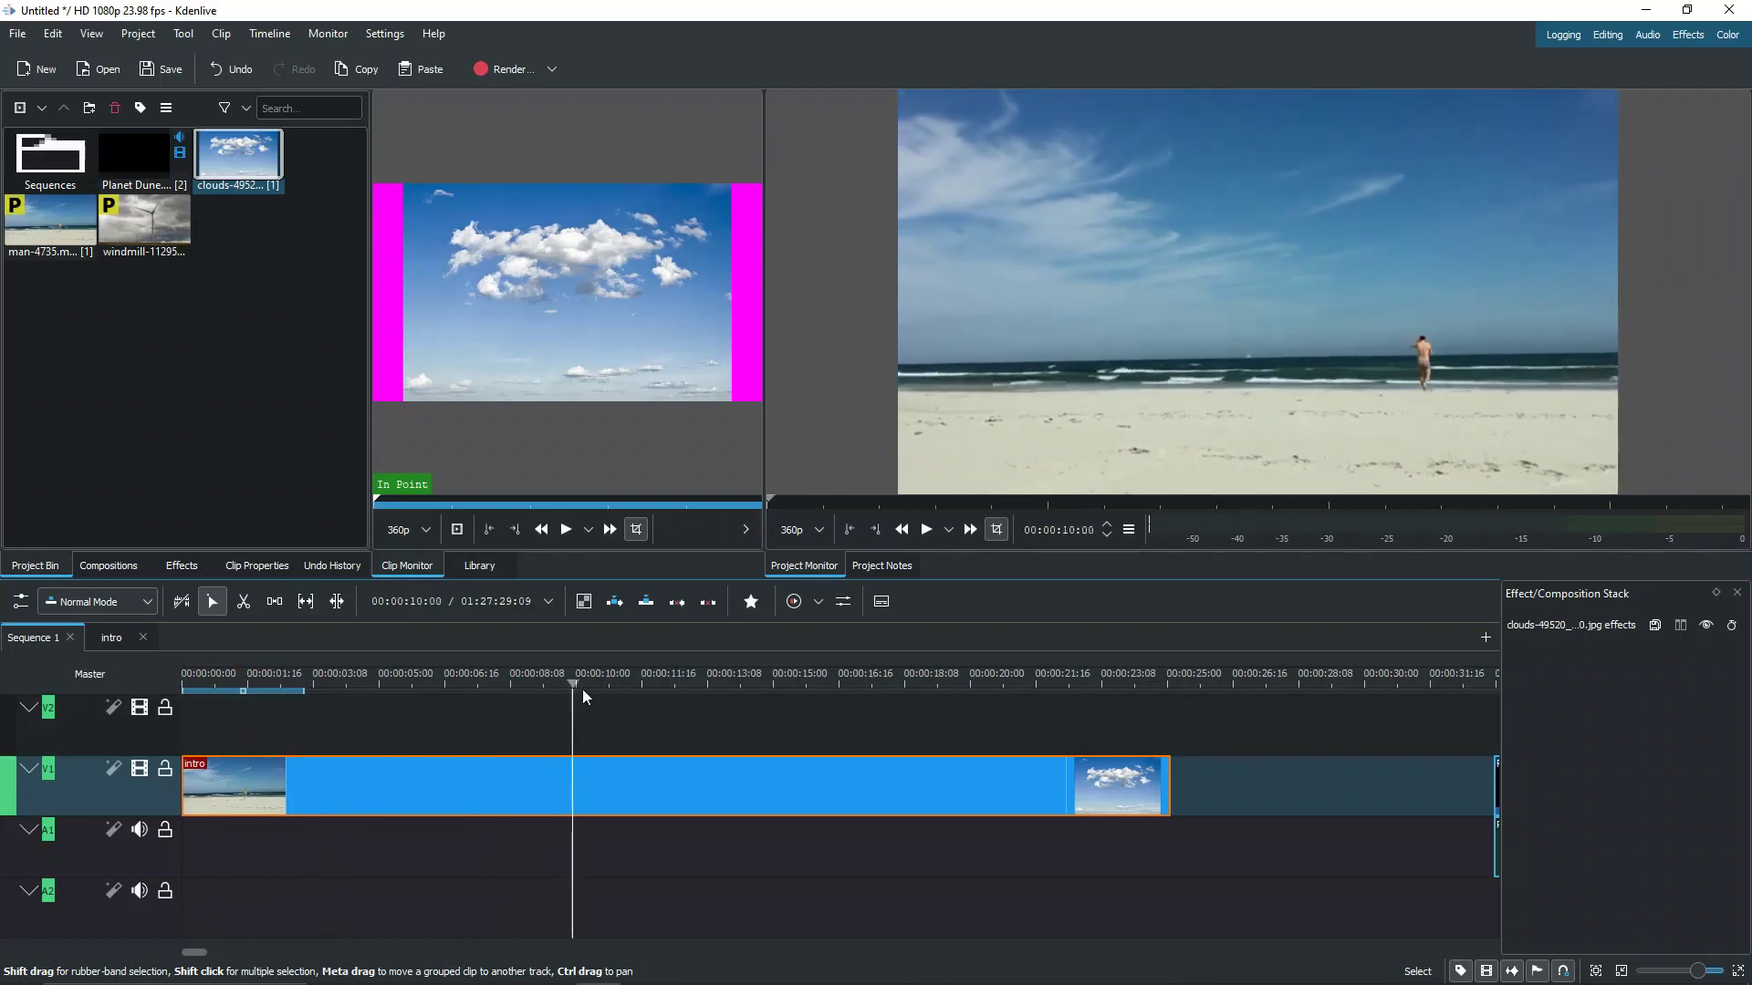
click(952, 681)
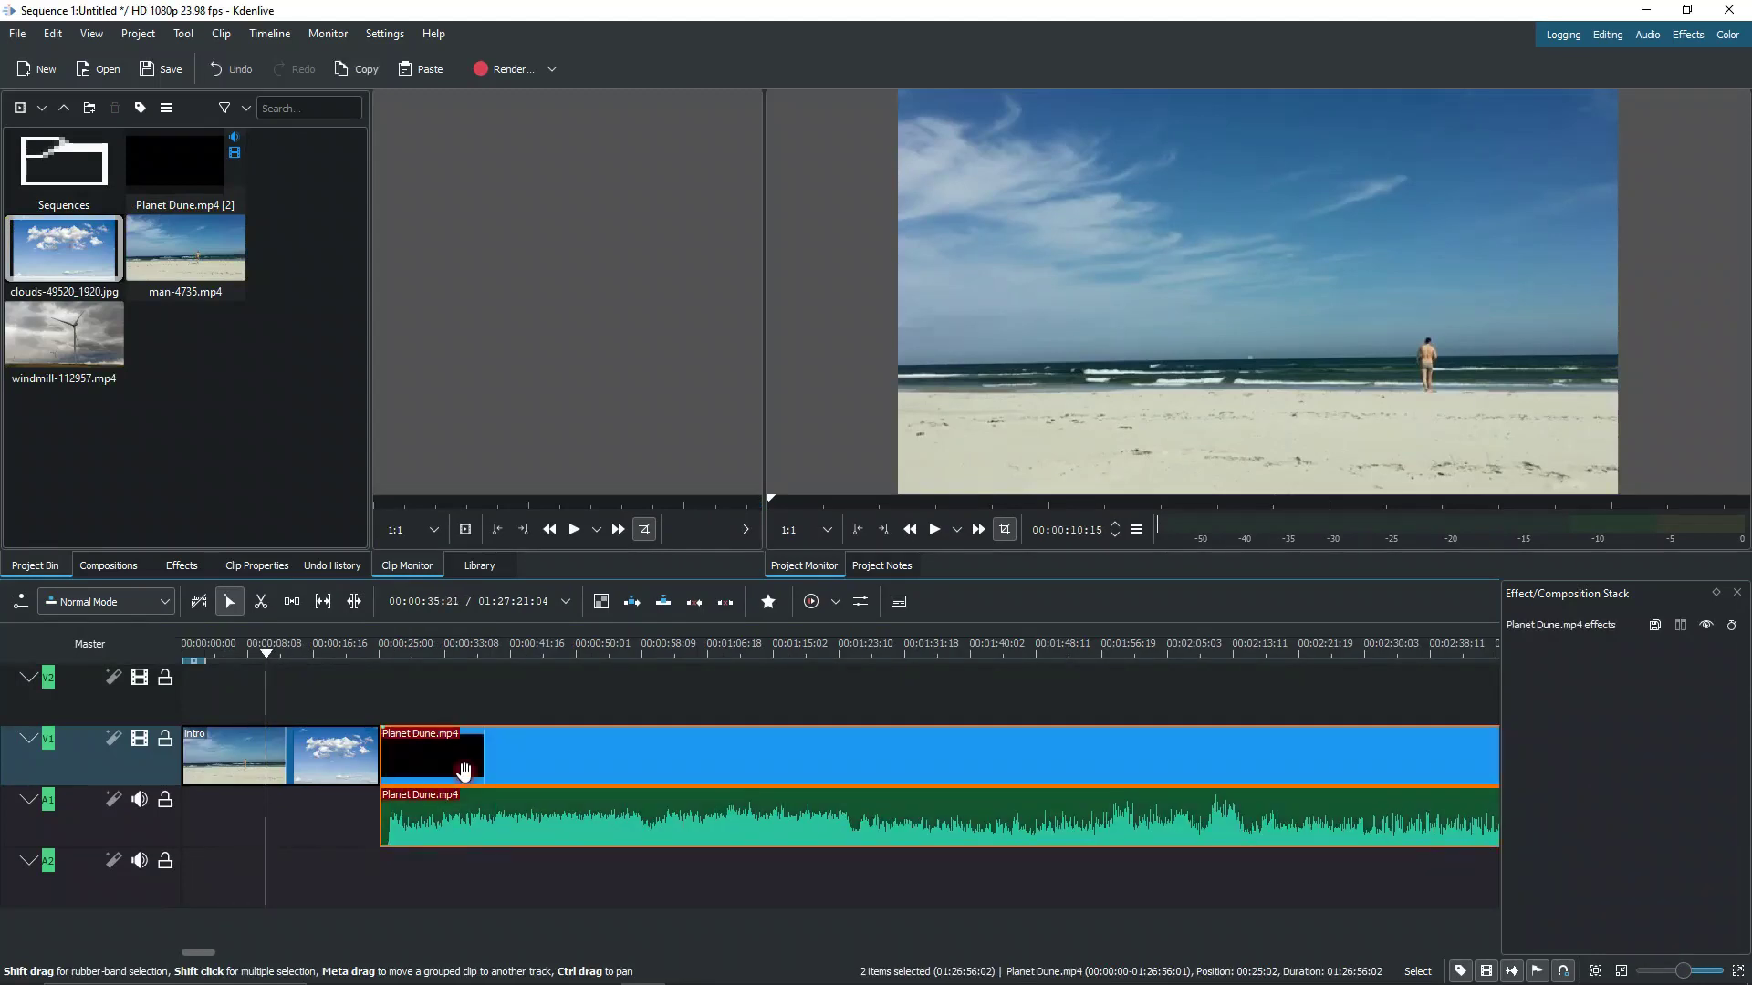
right_click(462, 768)
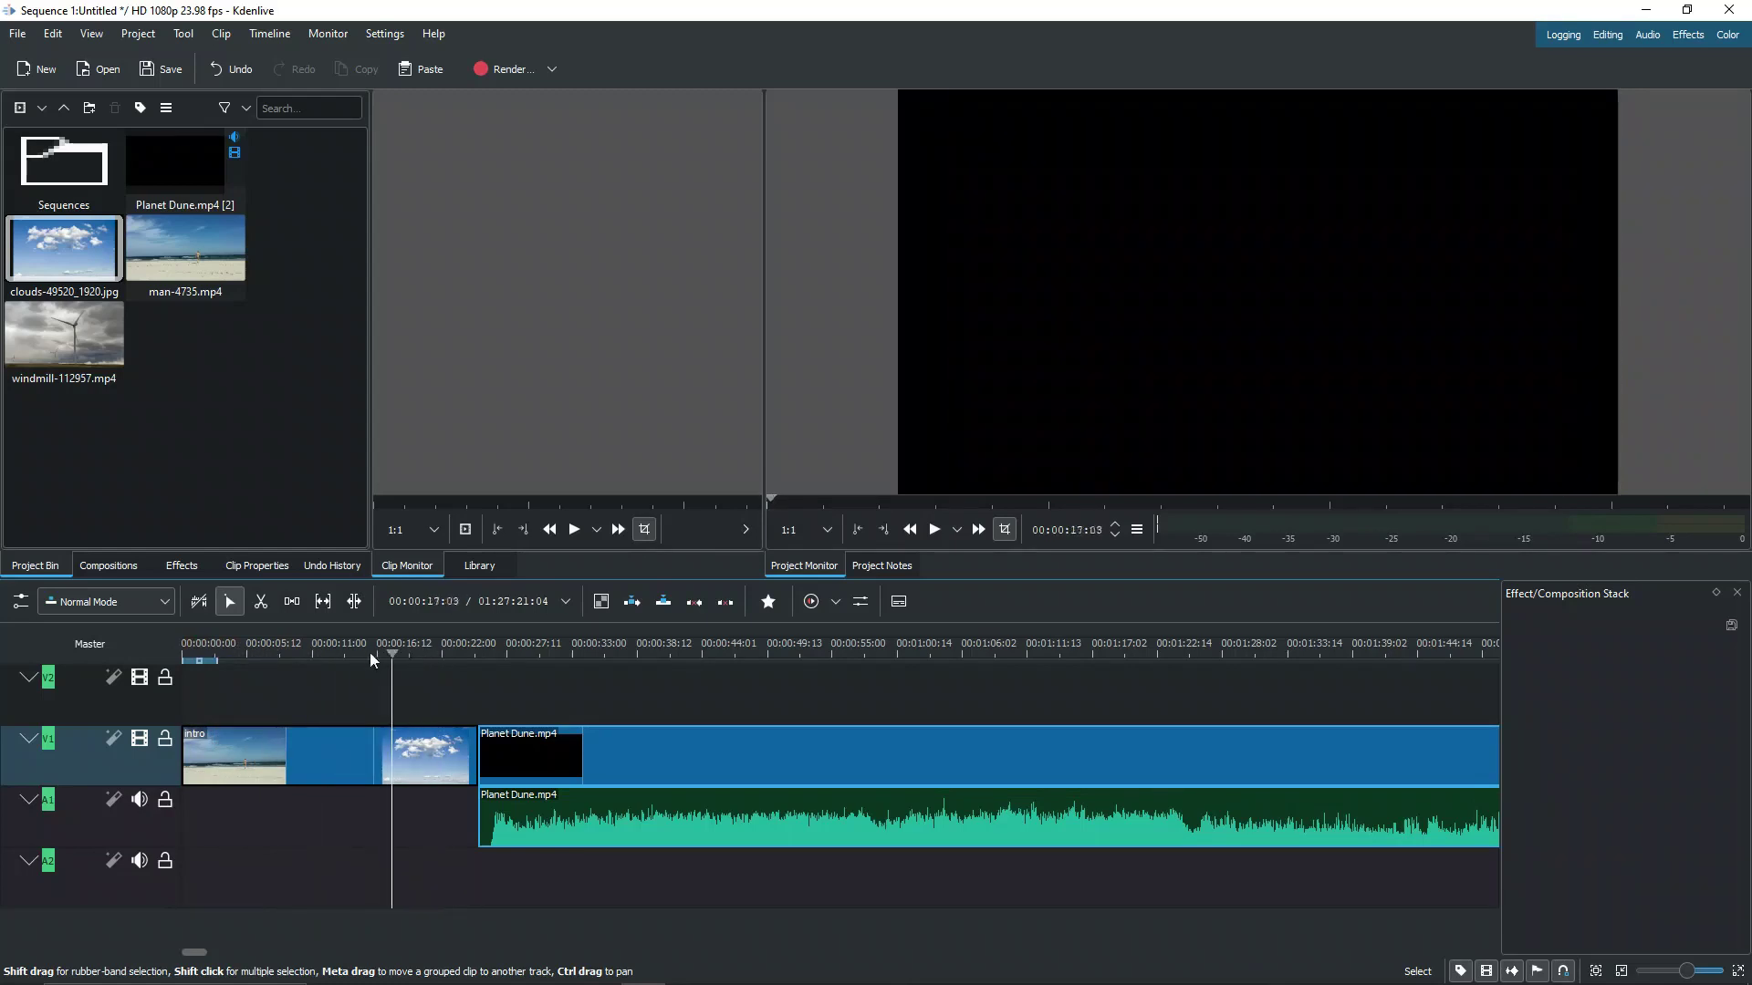
right_click(234, 756)
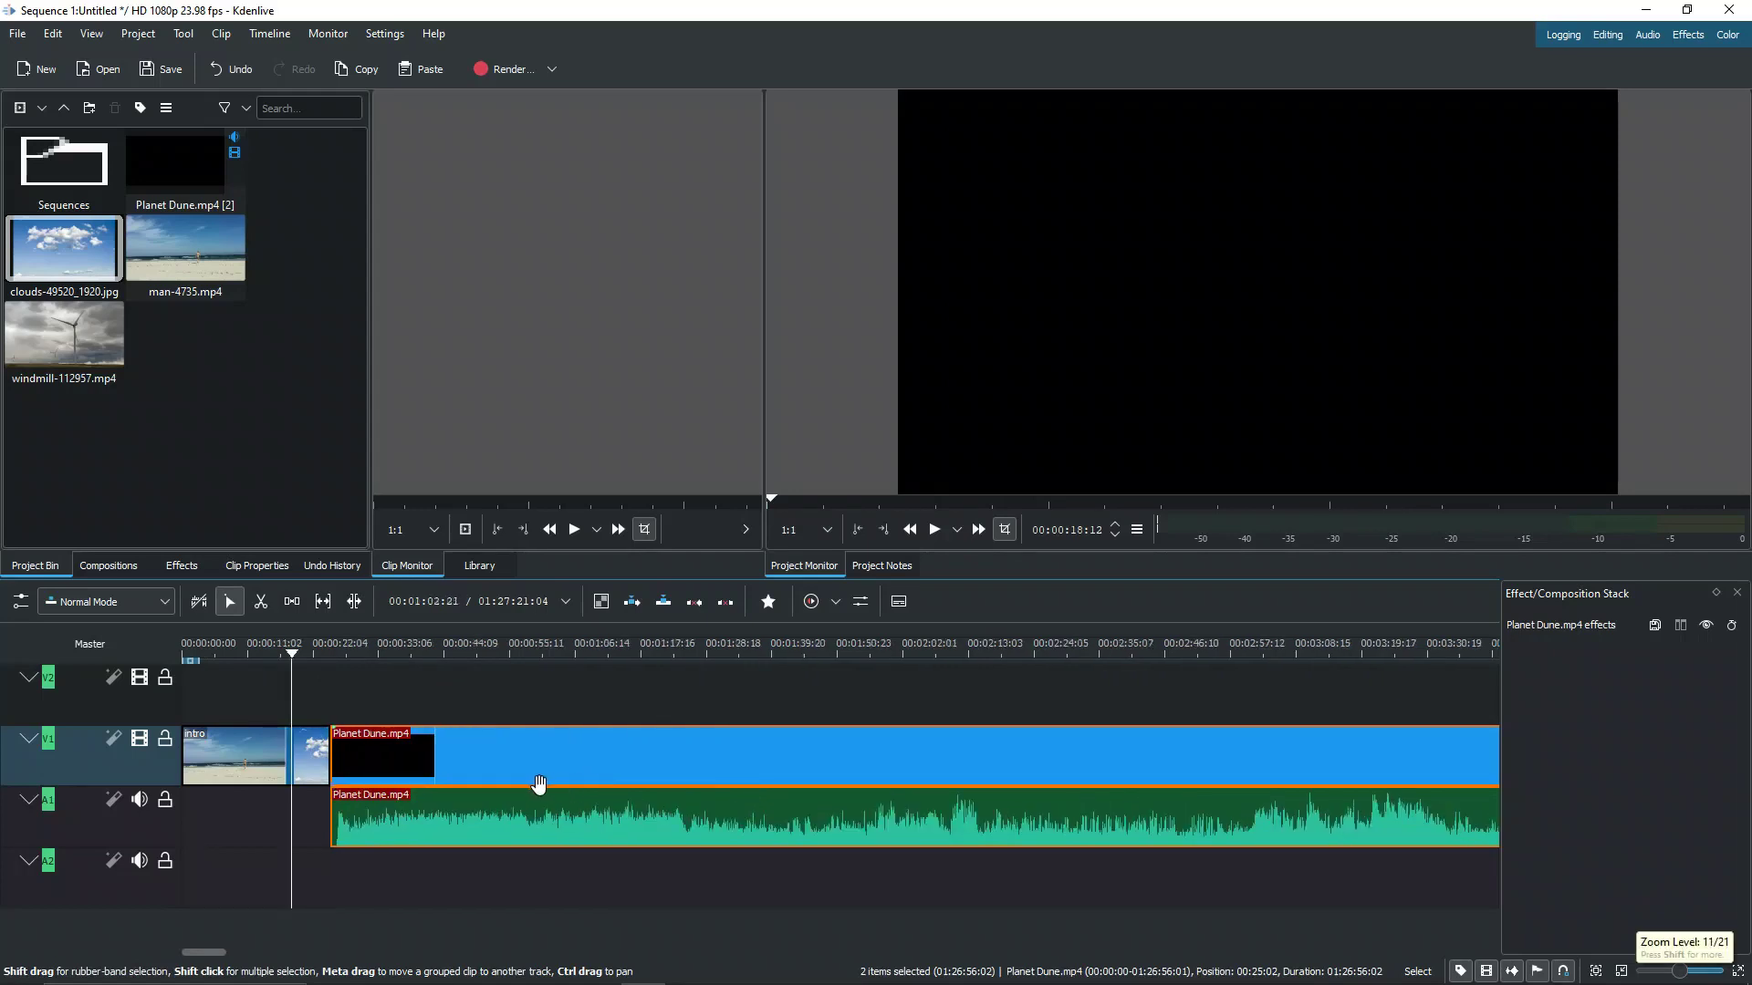
- Wrap the Planet Dune clip in a new sequence named 'movie to cut' and open its tab
right_click(539, 782)
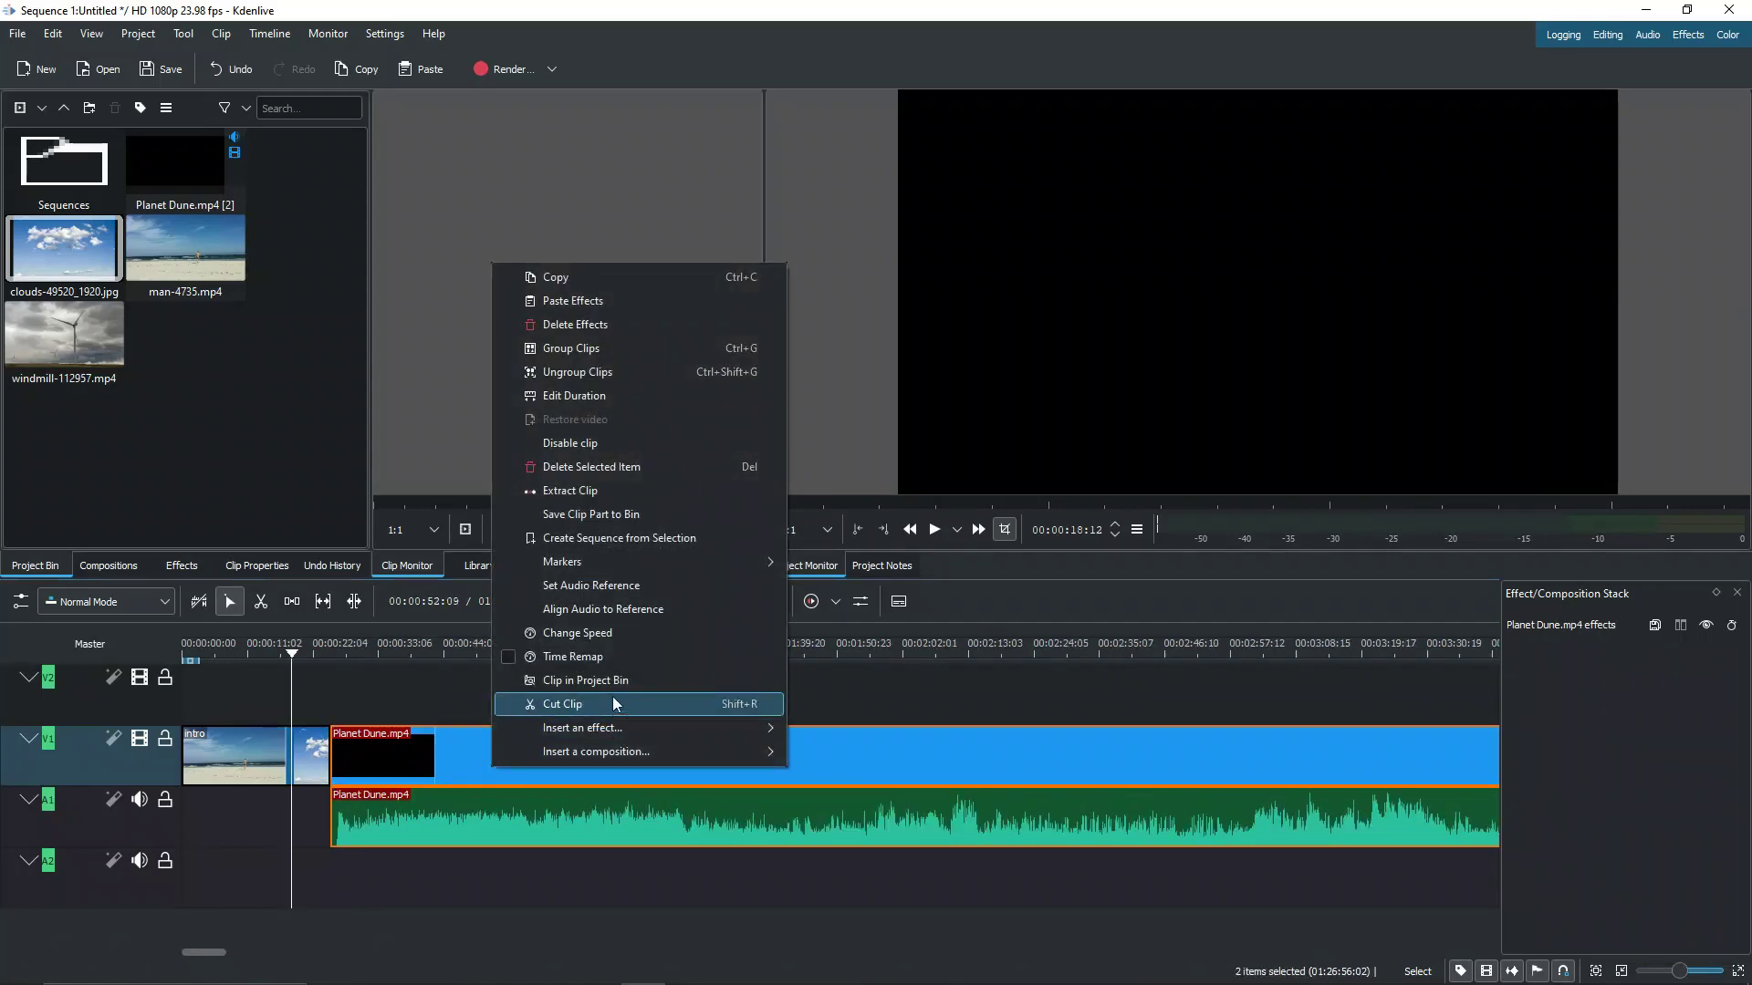
mouse_move(569, 545)
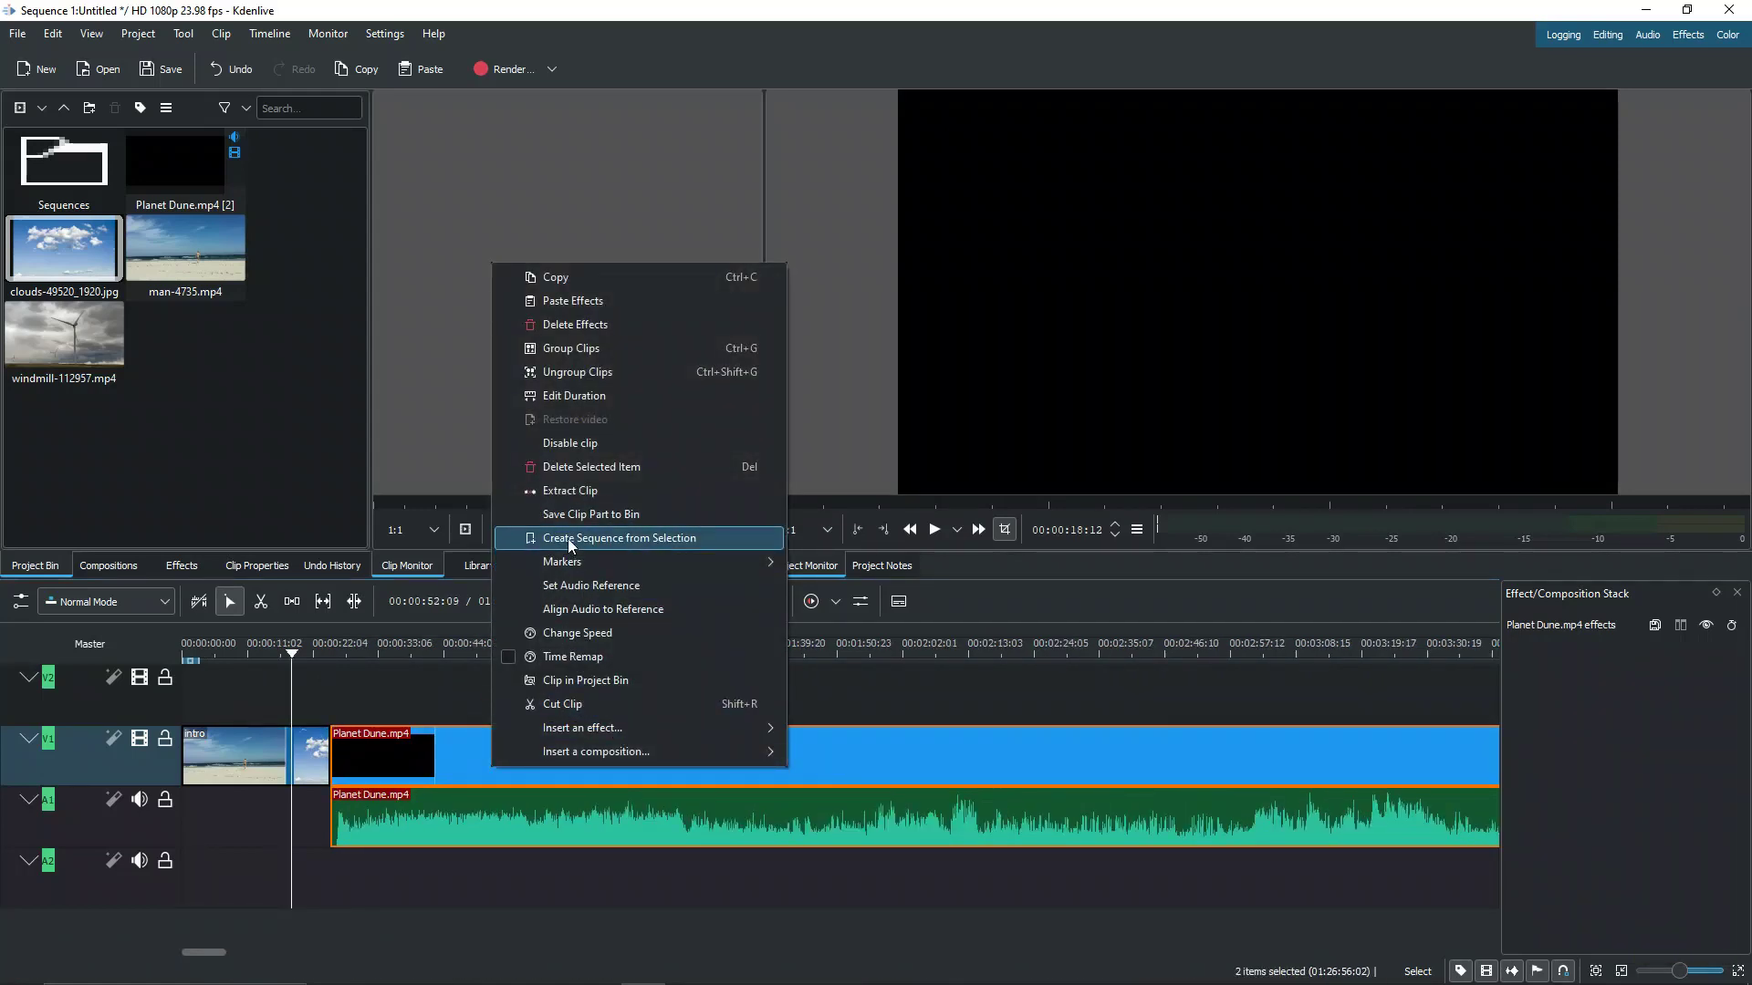
click(622, 537)
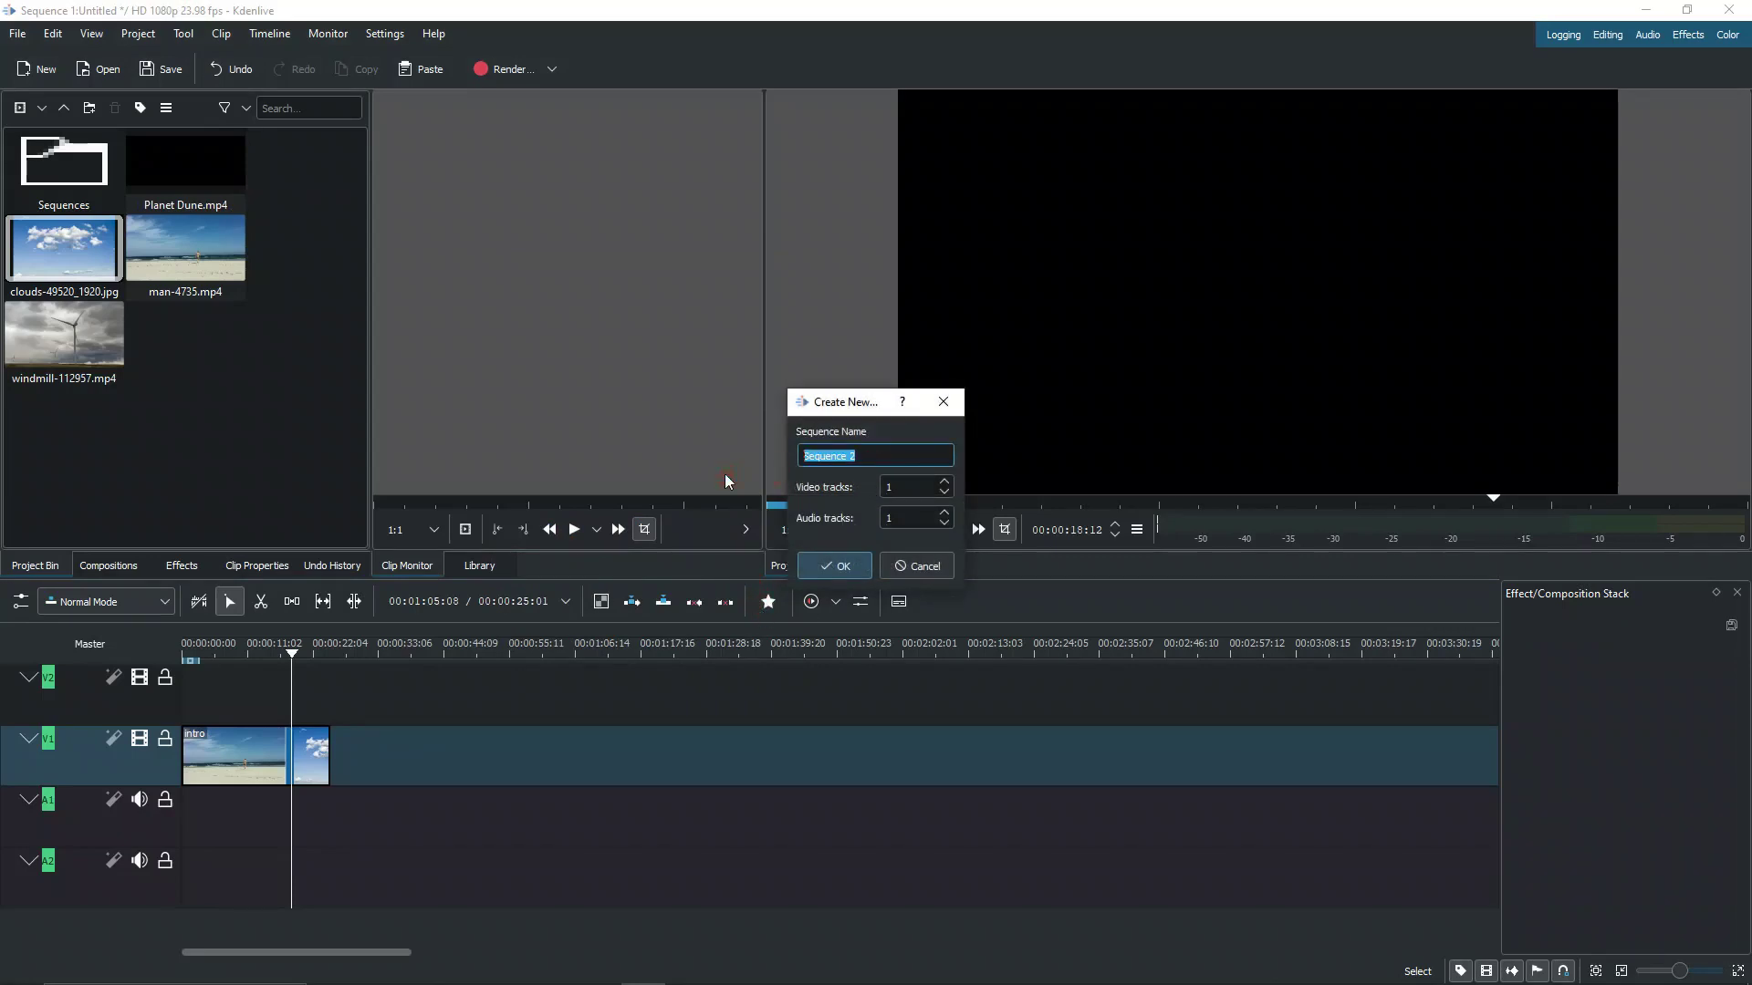
text(movie to cut)
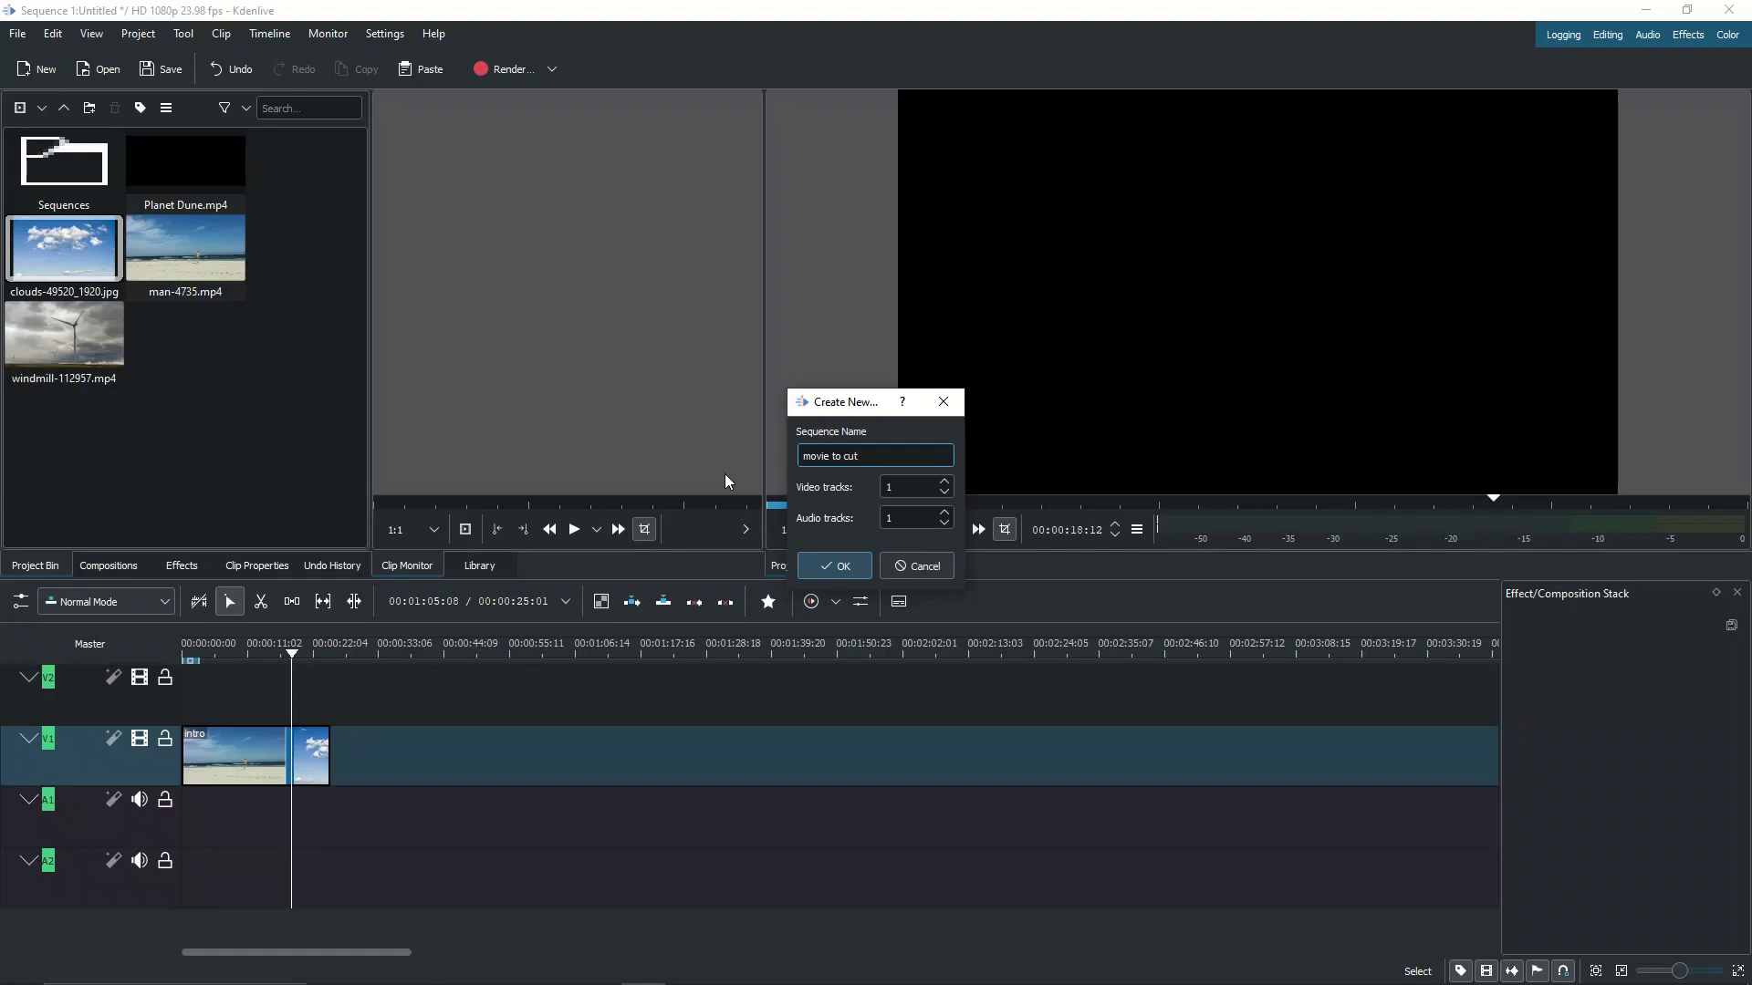
click(833, 566)
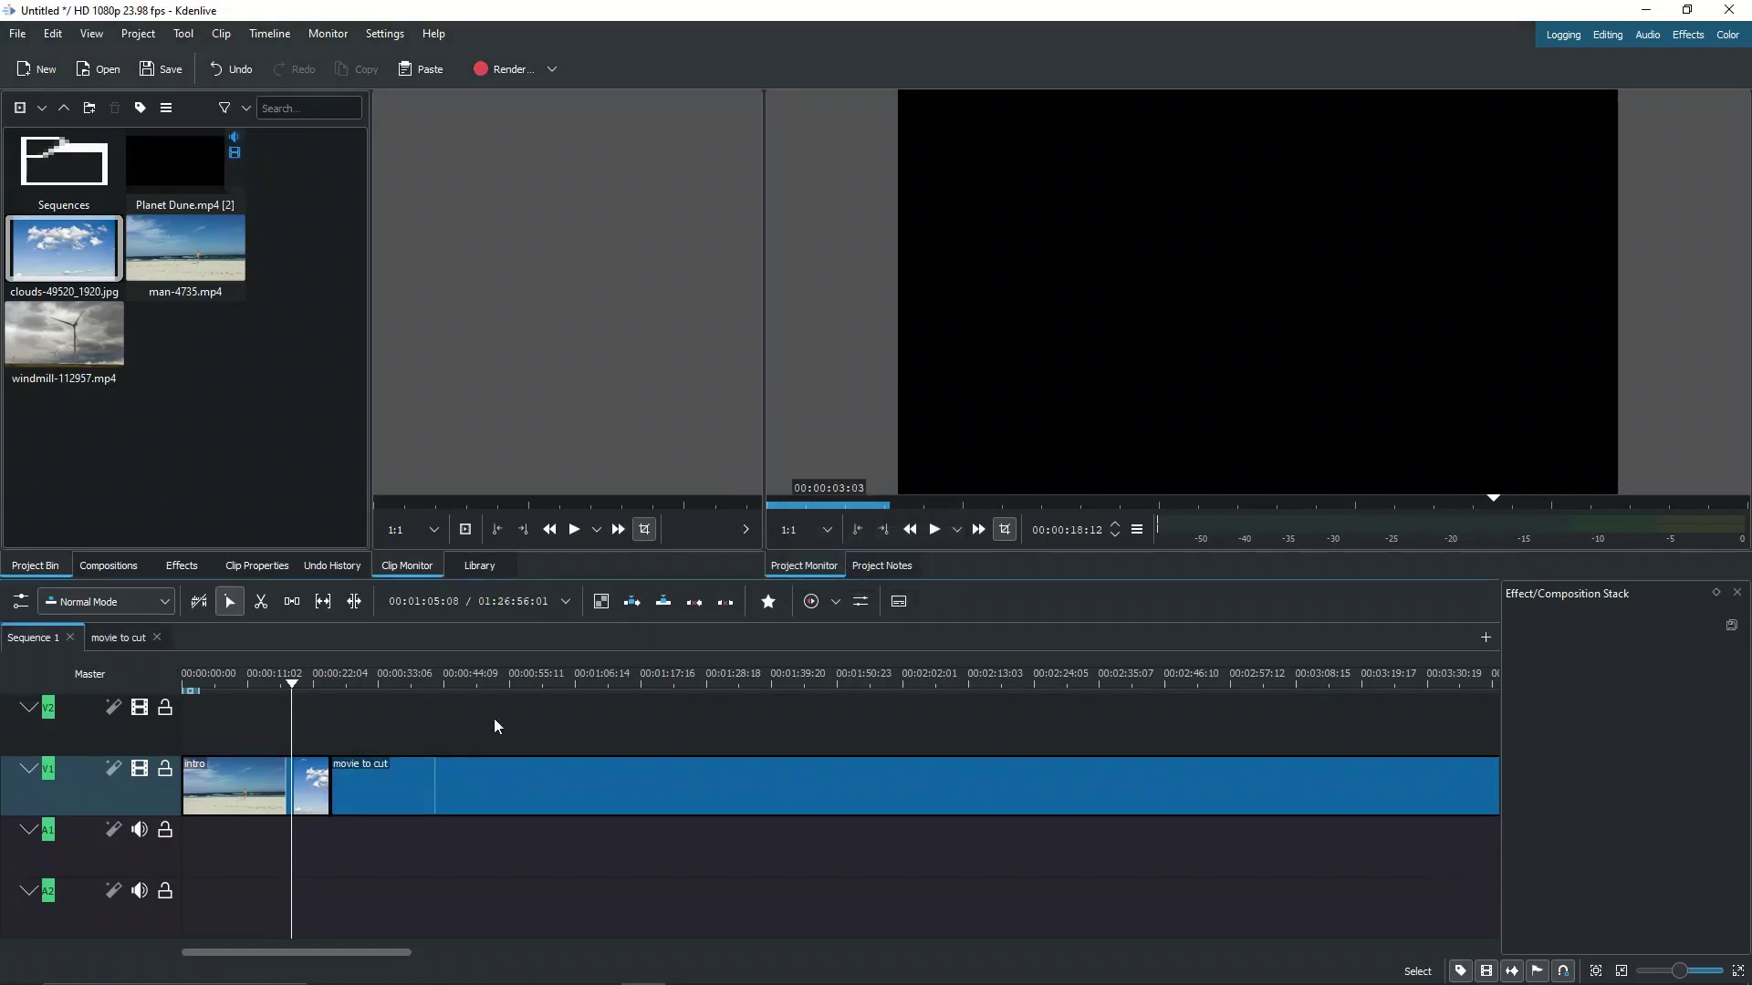
click(119, 636)
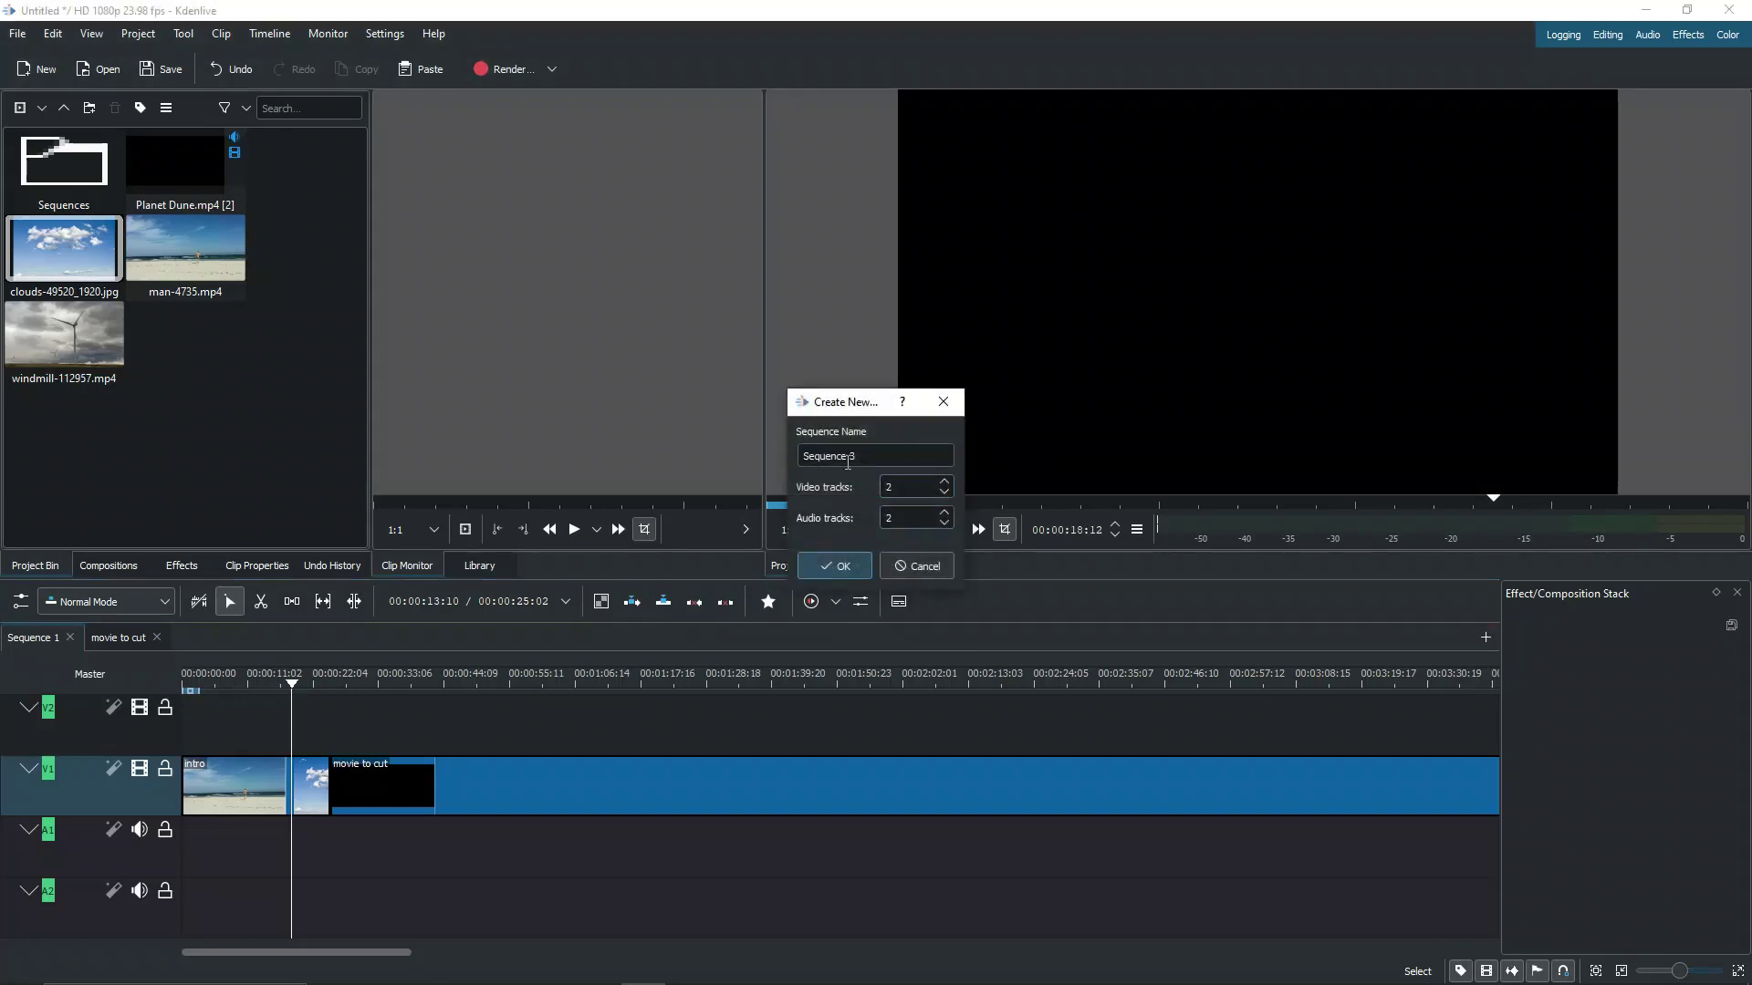
- Create Sequence 3 with the man-4735 and windmill clips, then switch back to Sequence 1
triple_click(874, 456)
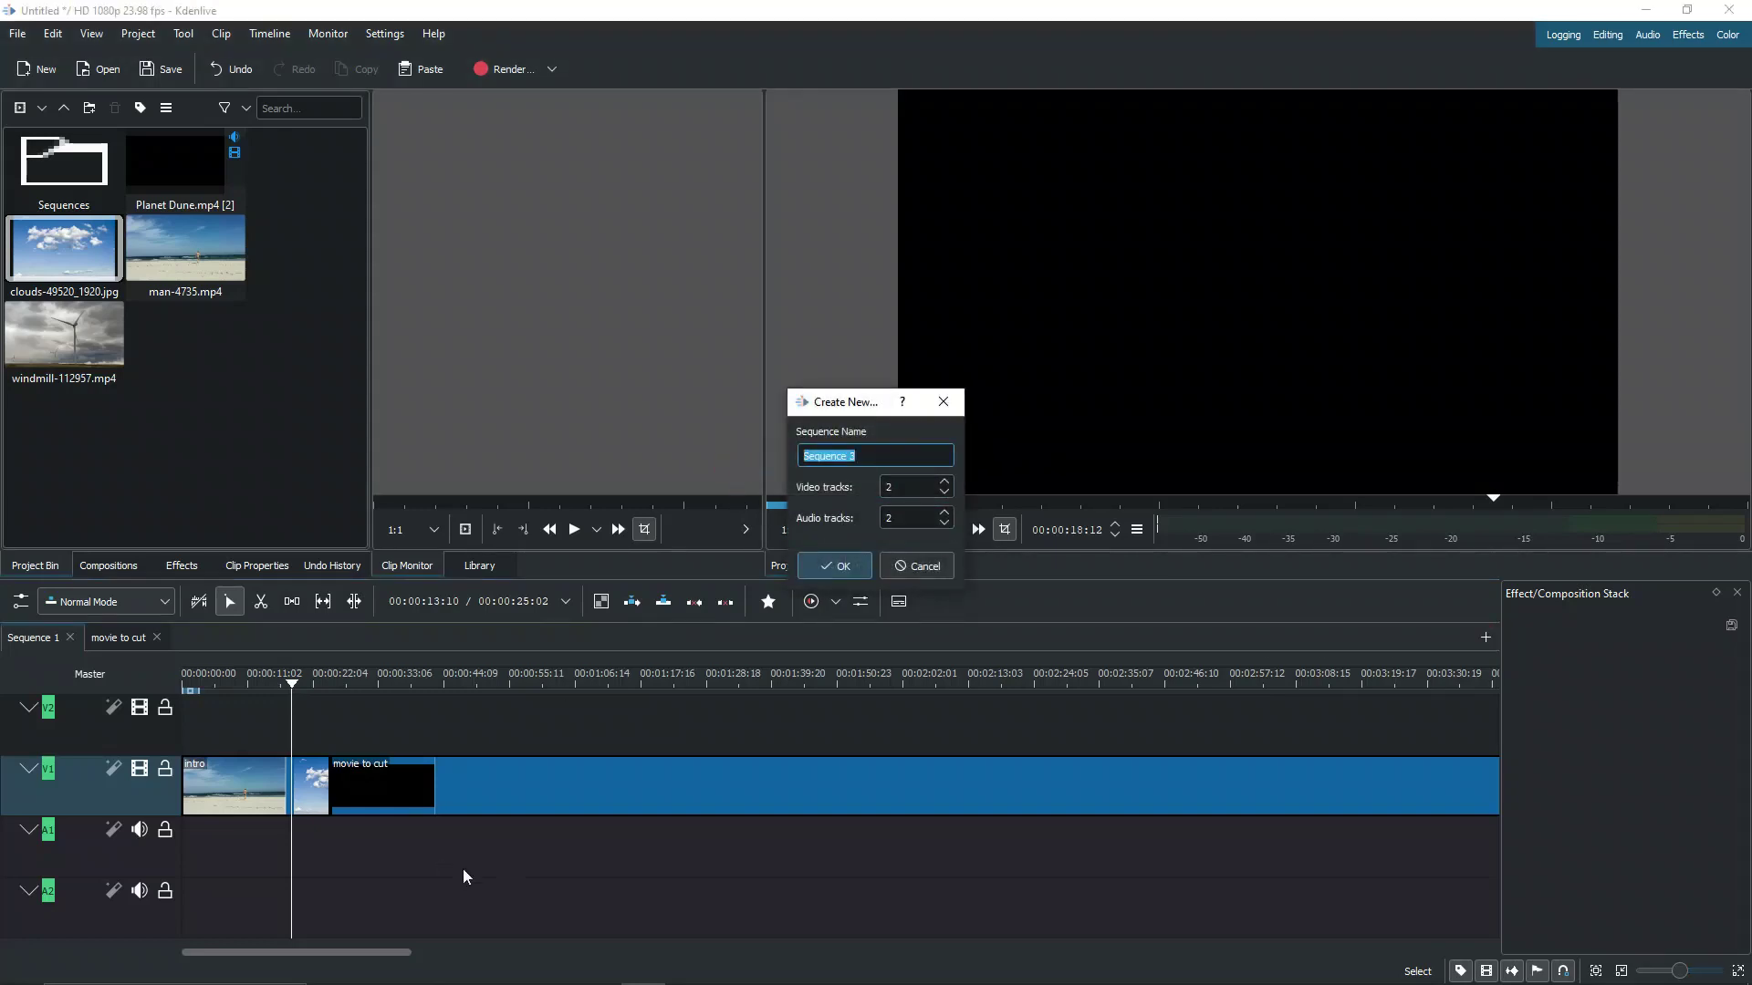
click(832, 566)
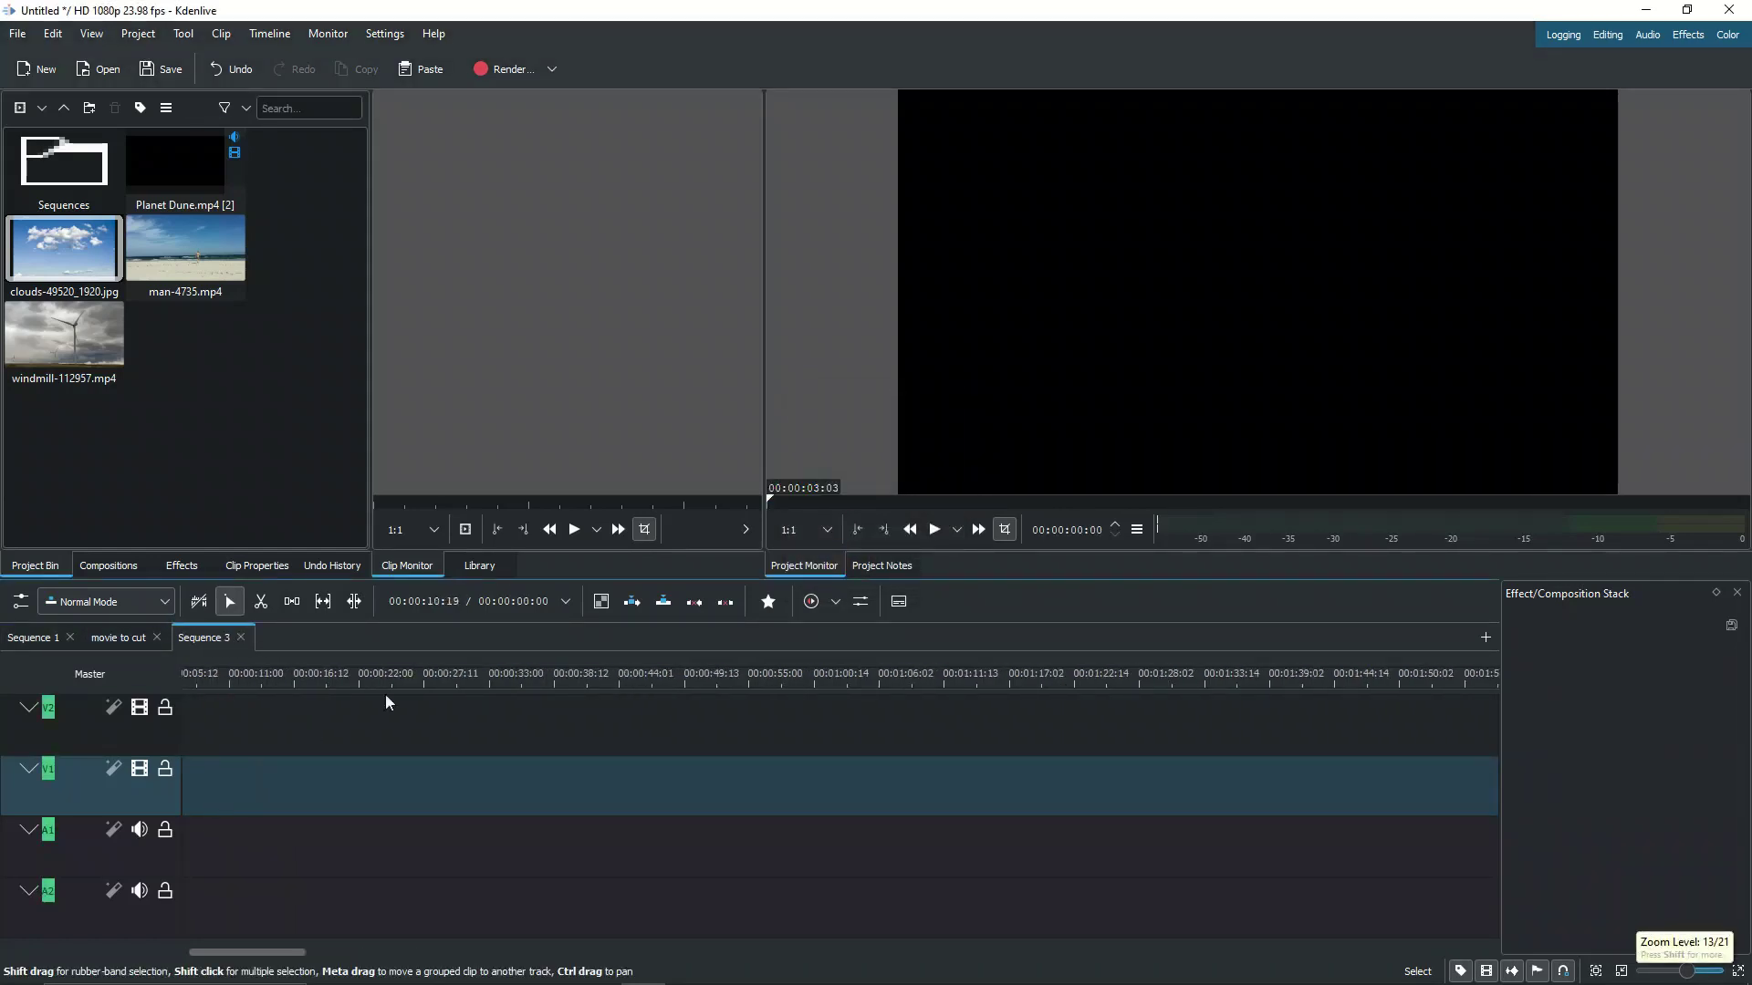
click(184, 252)
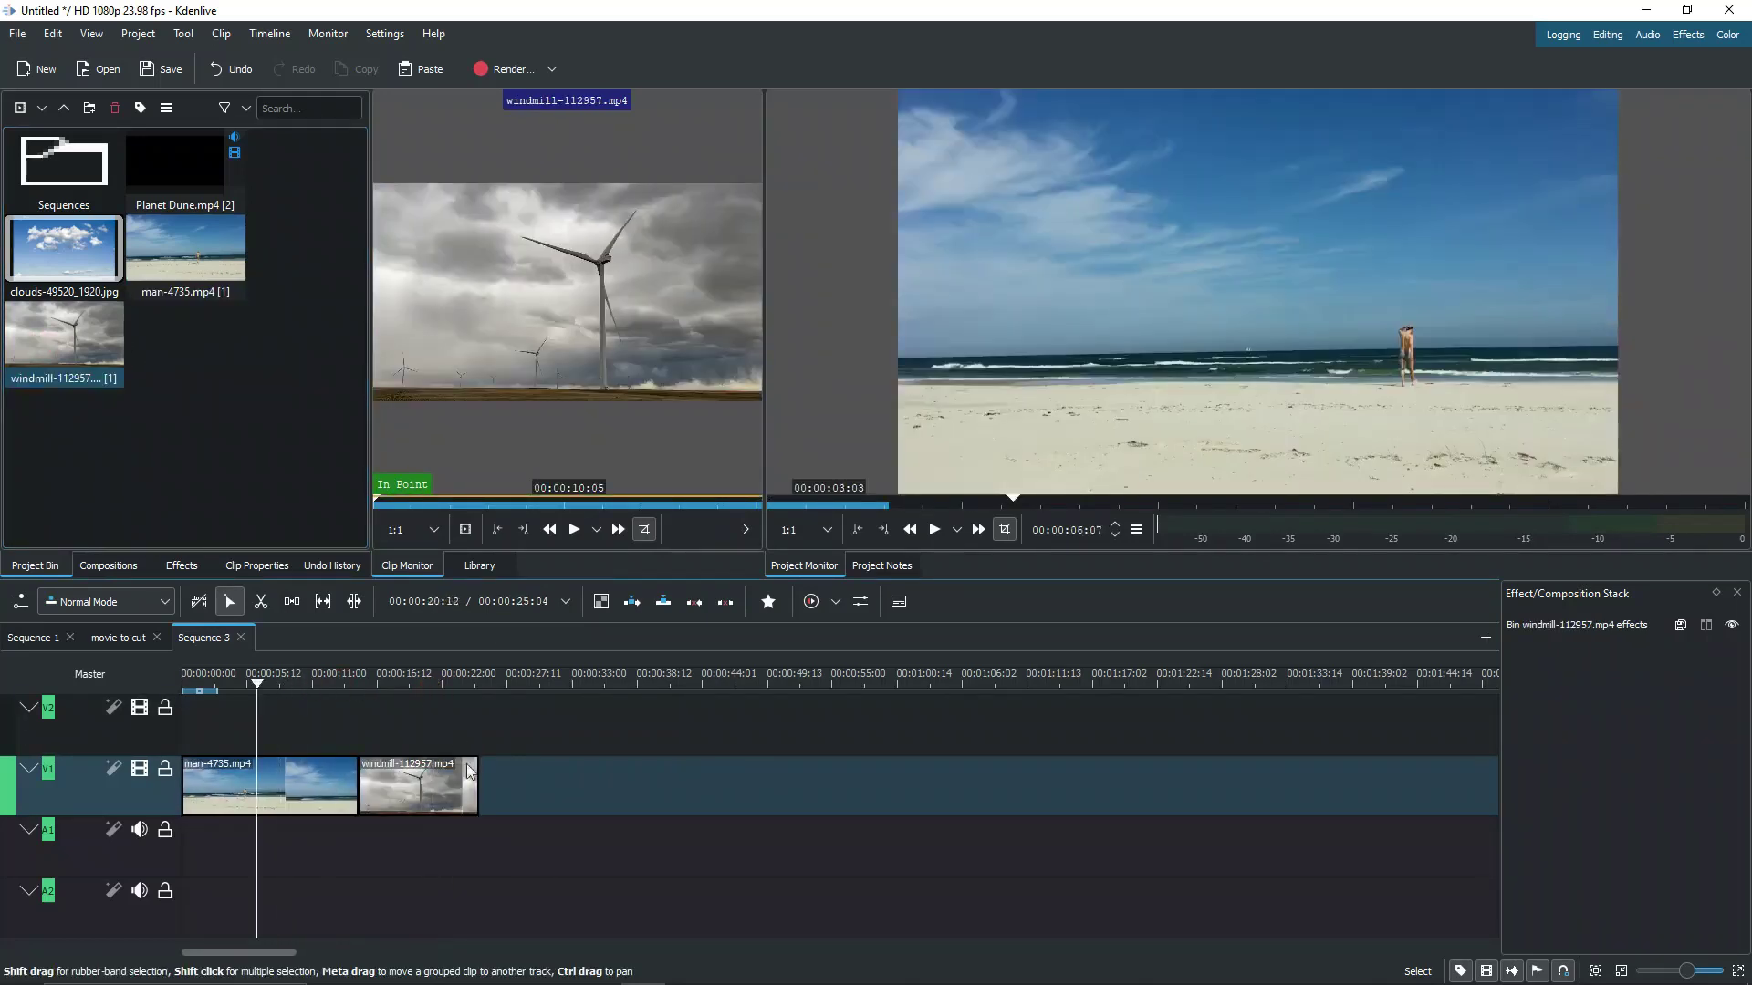
click(34, 637)
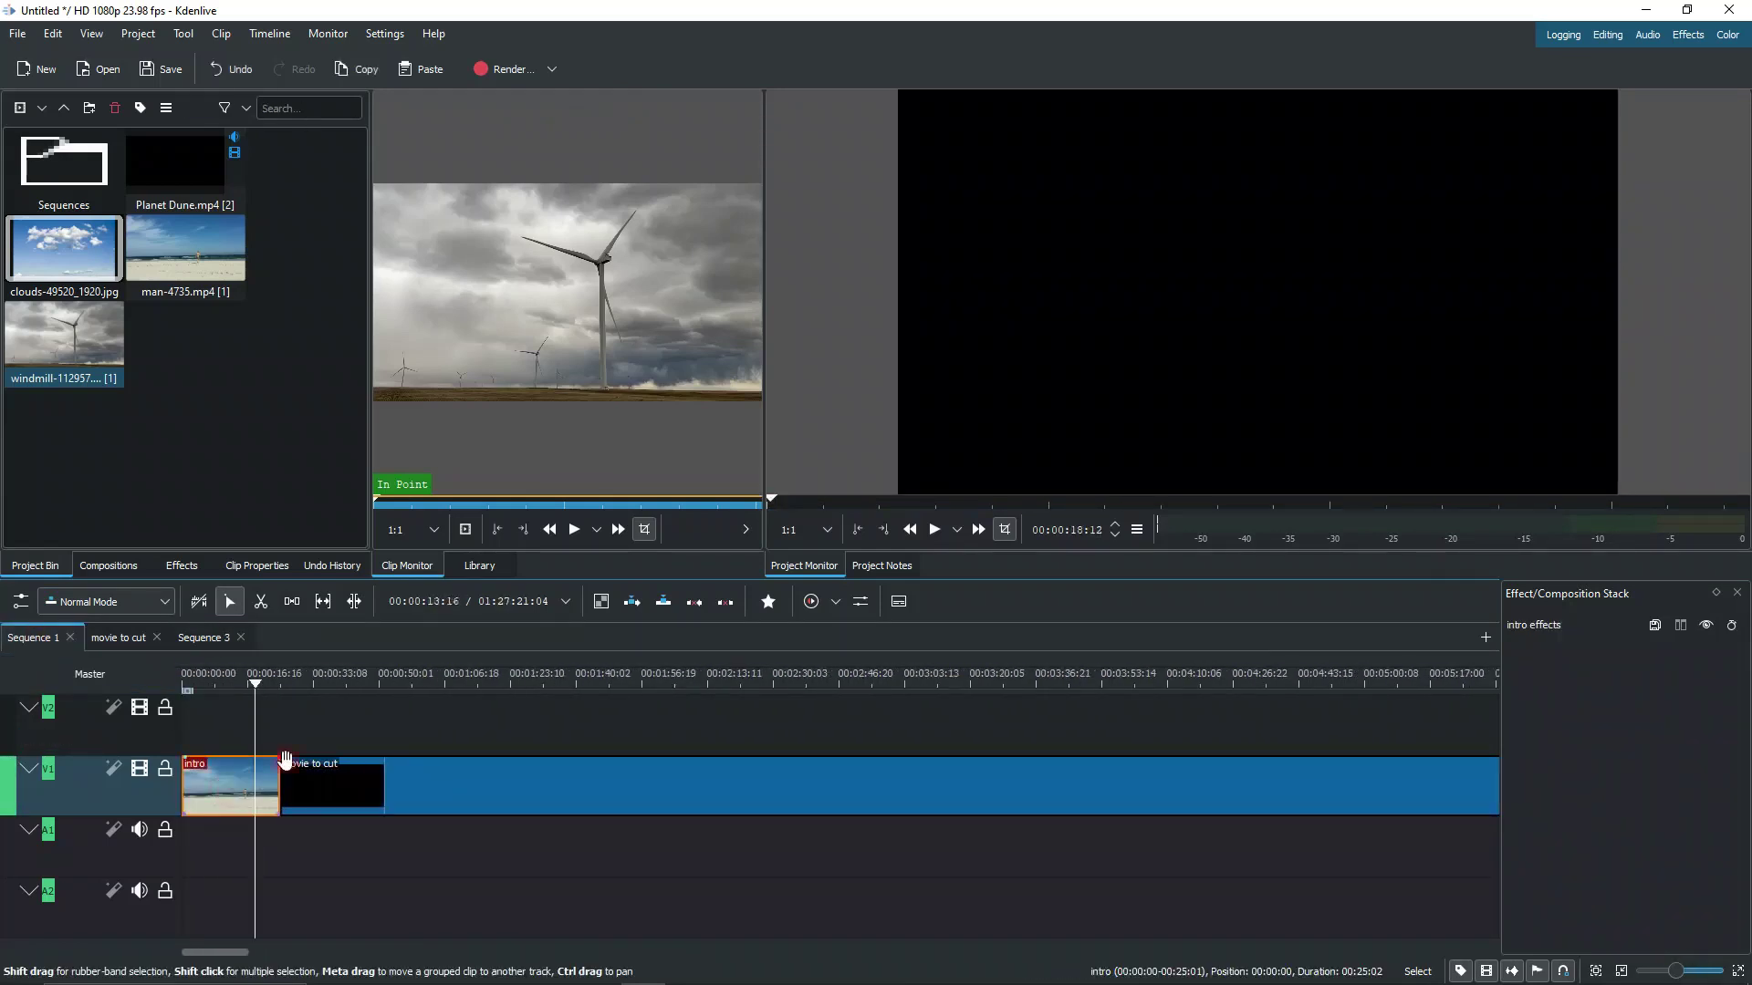
click(203, 637)
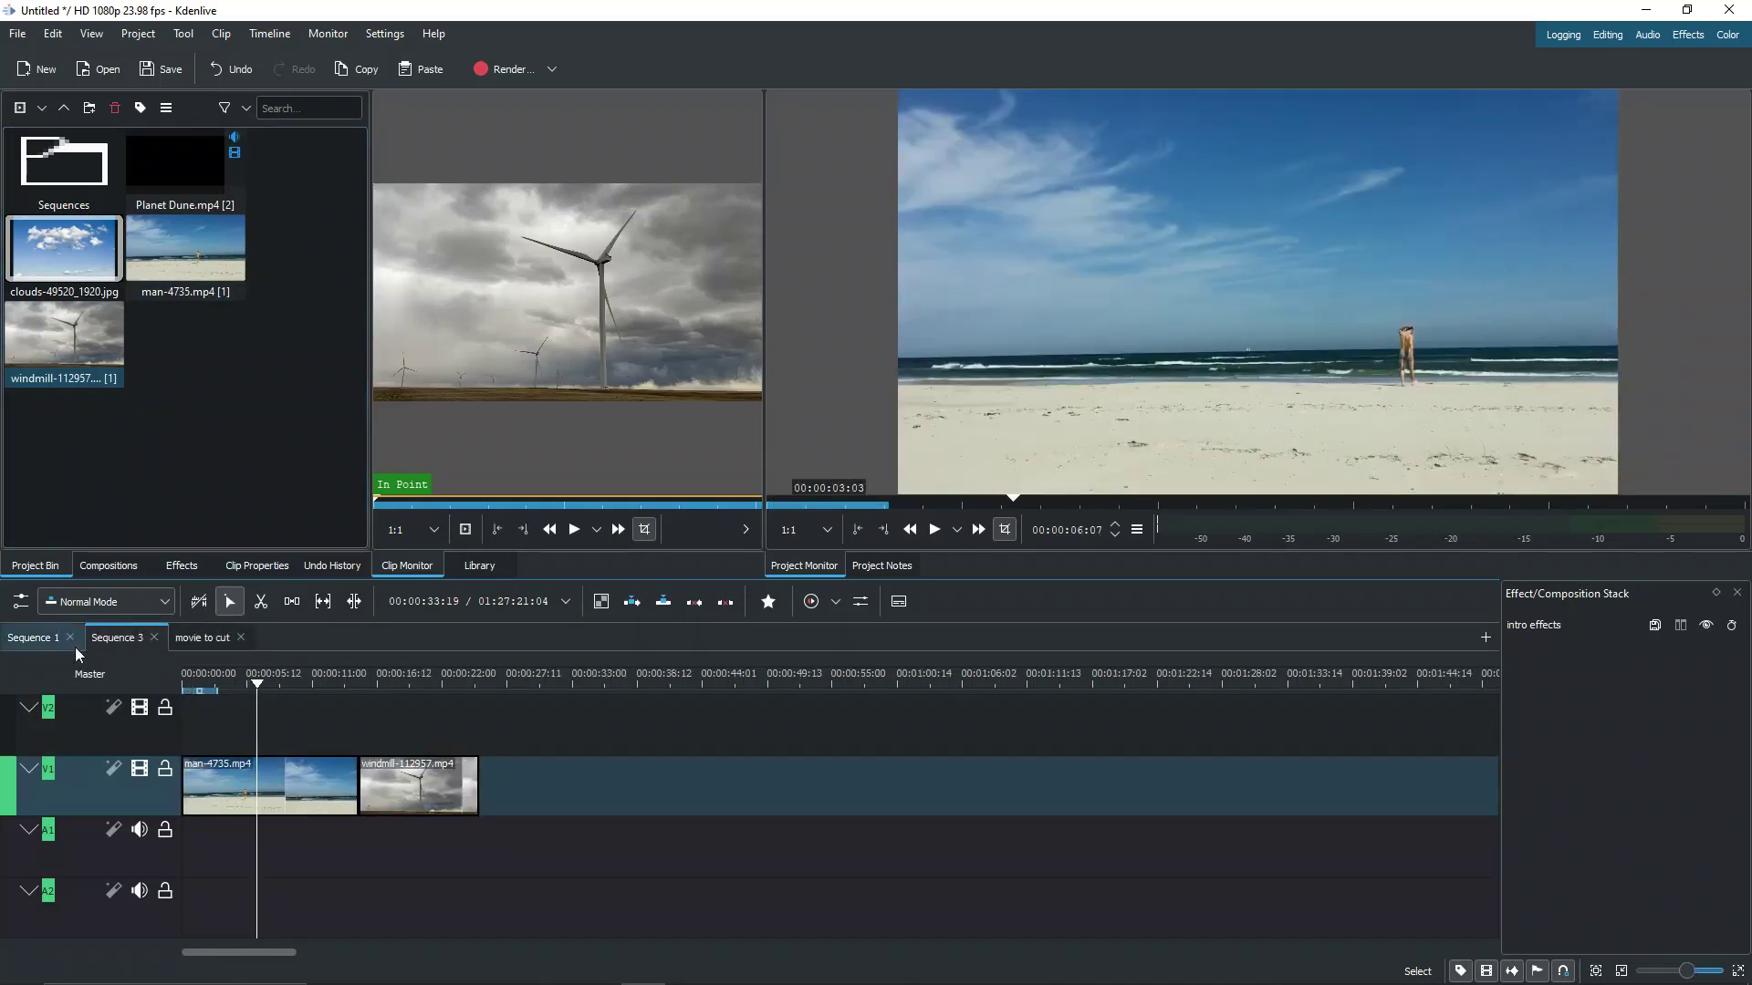
click(266, 785)
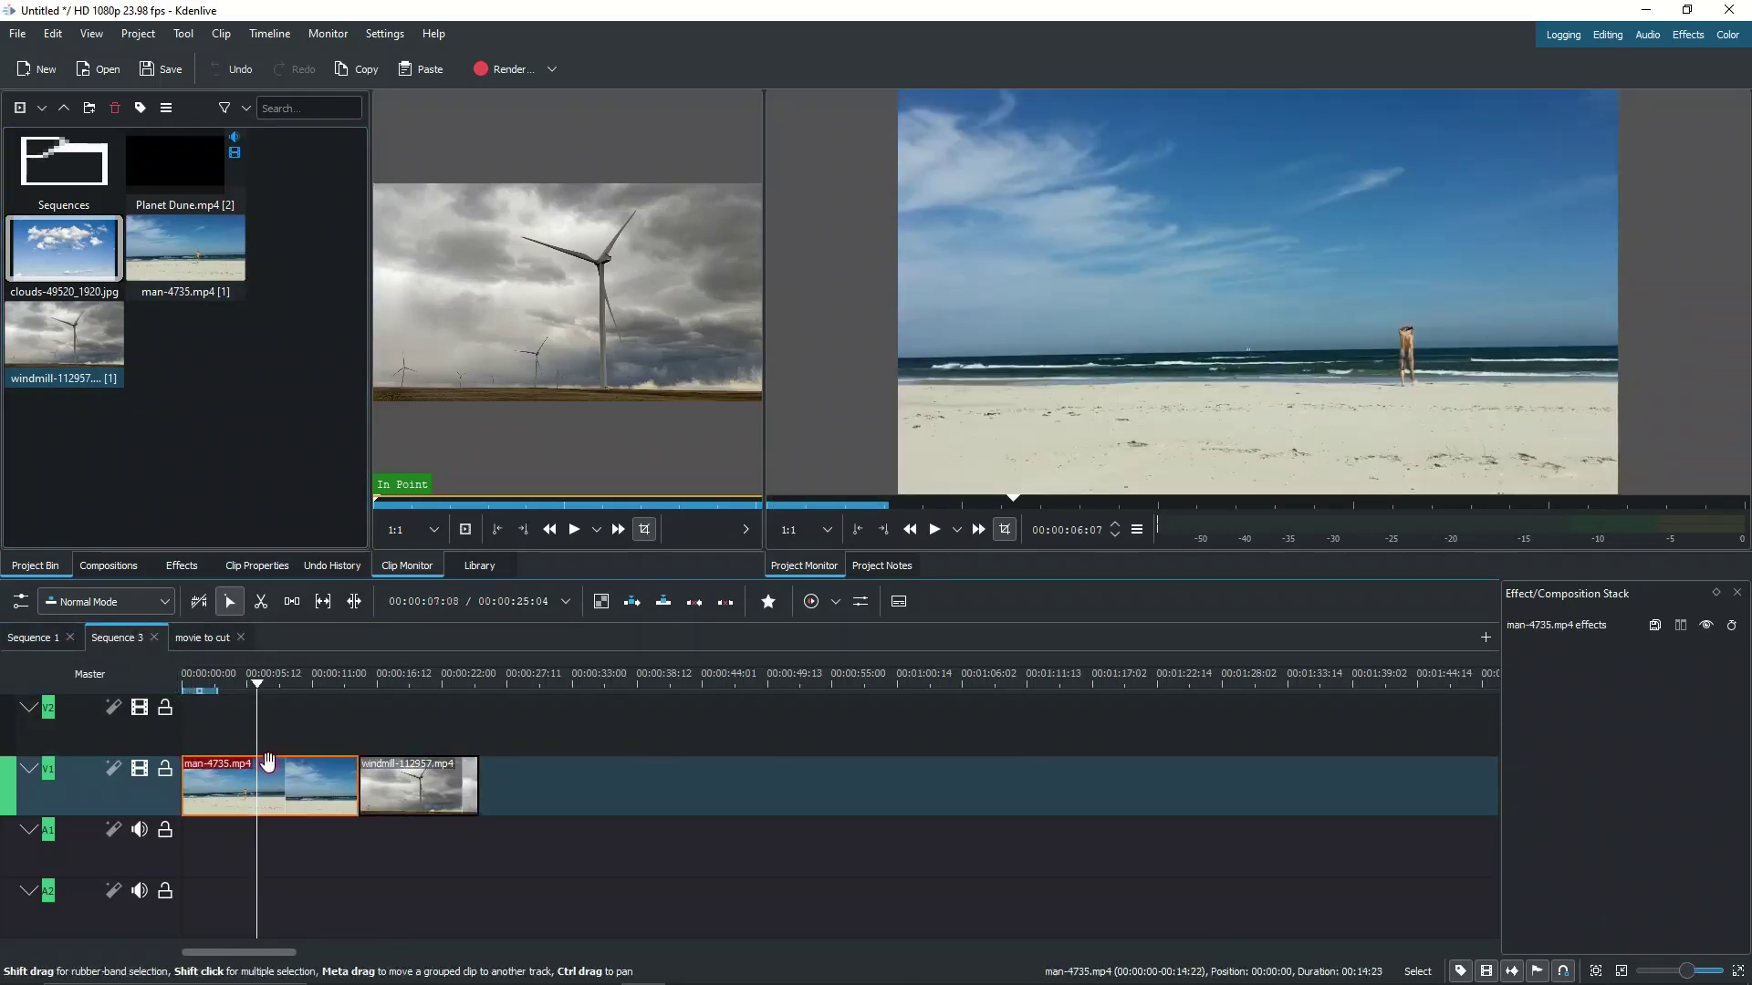
click(416, 785)
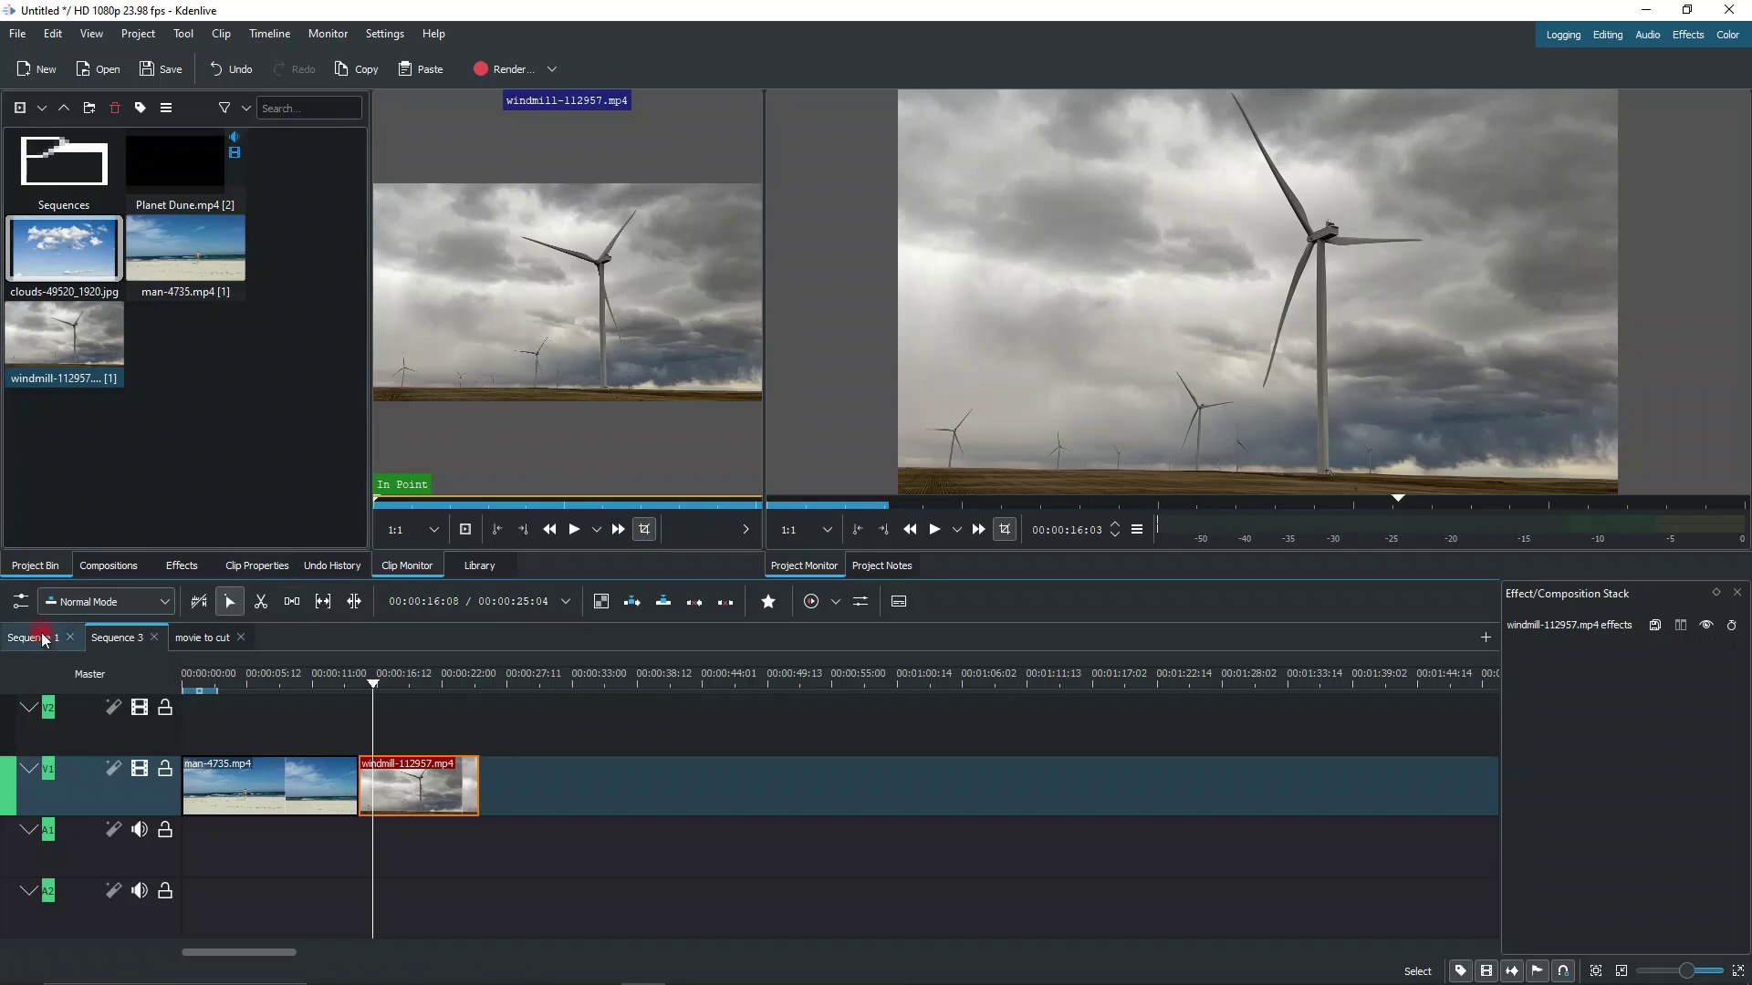
click(34, 636)
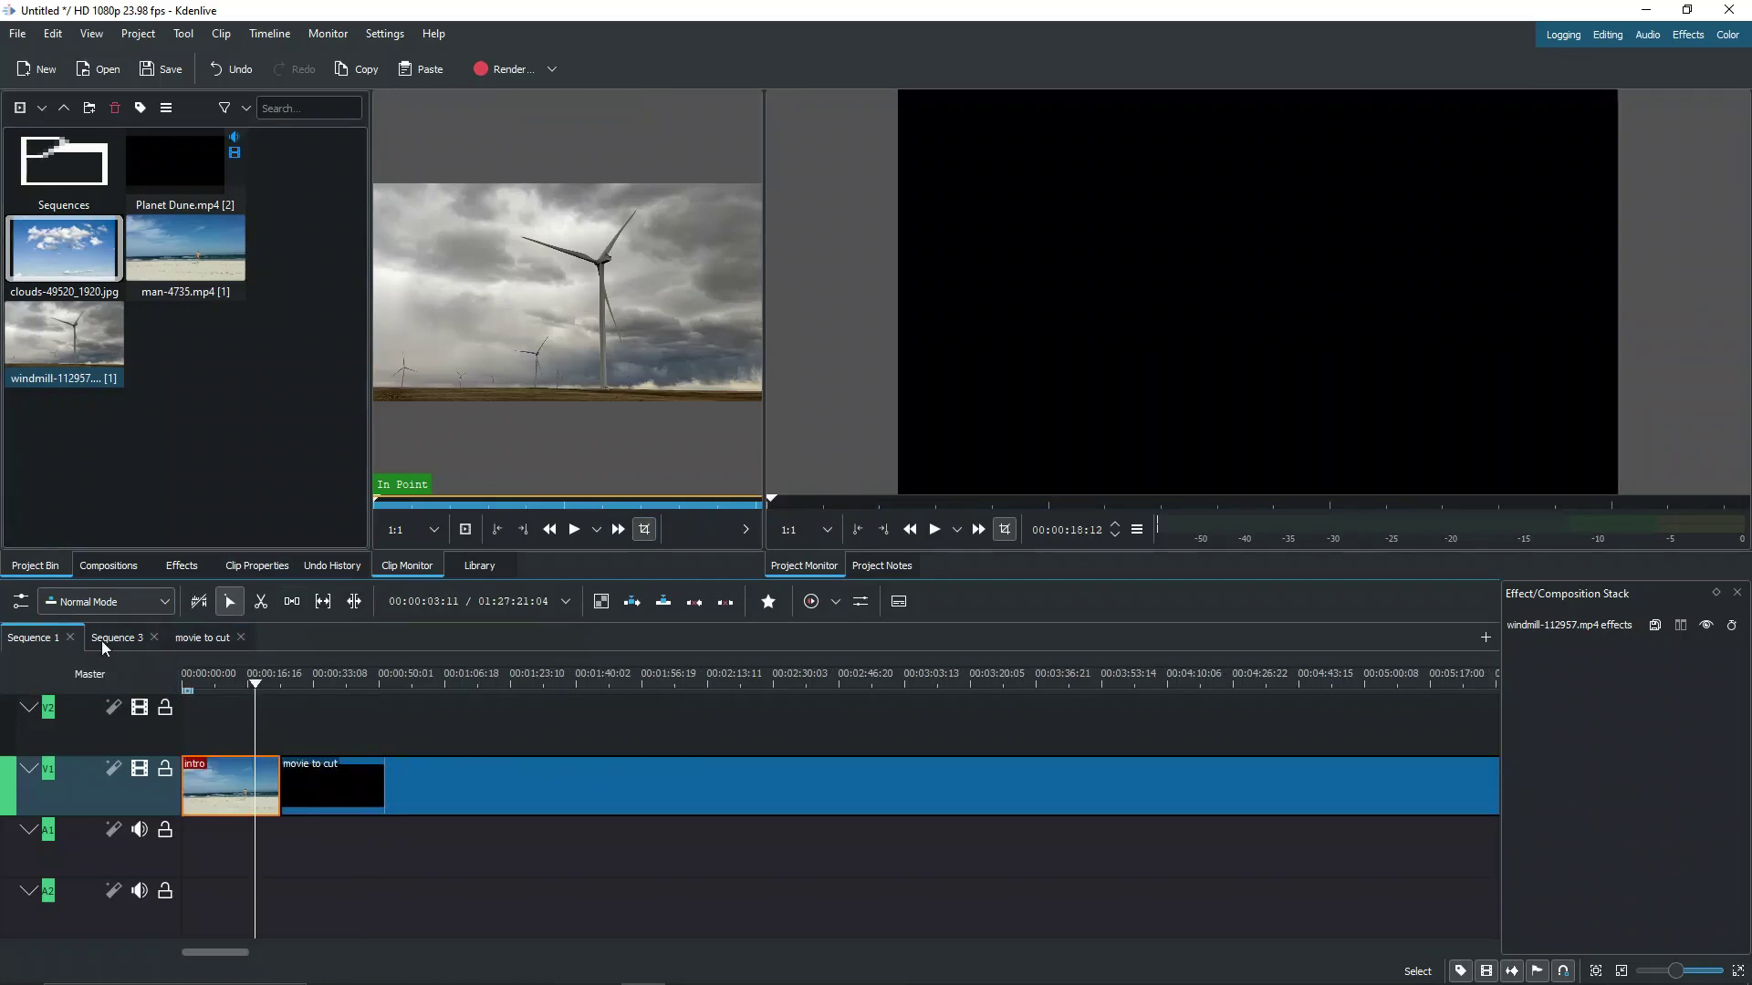
click(117, 636)
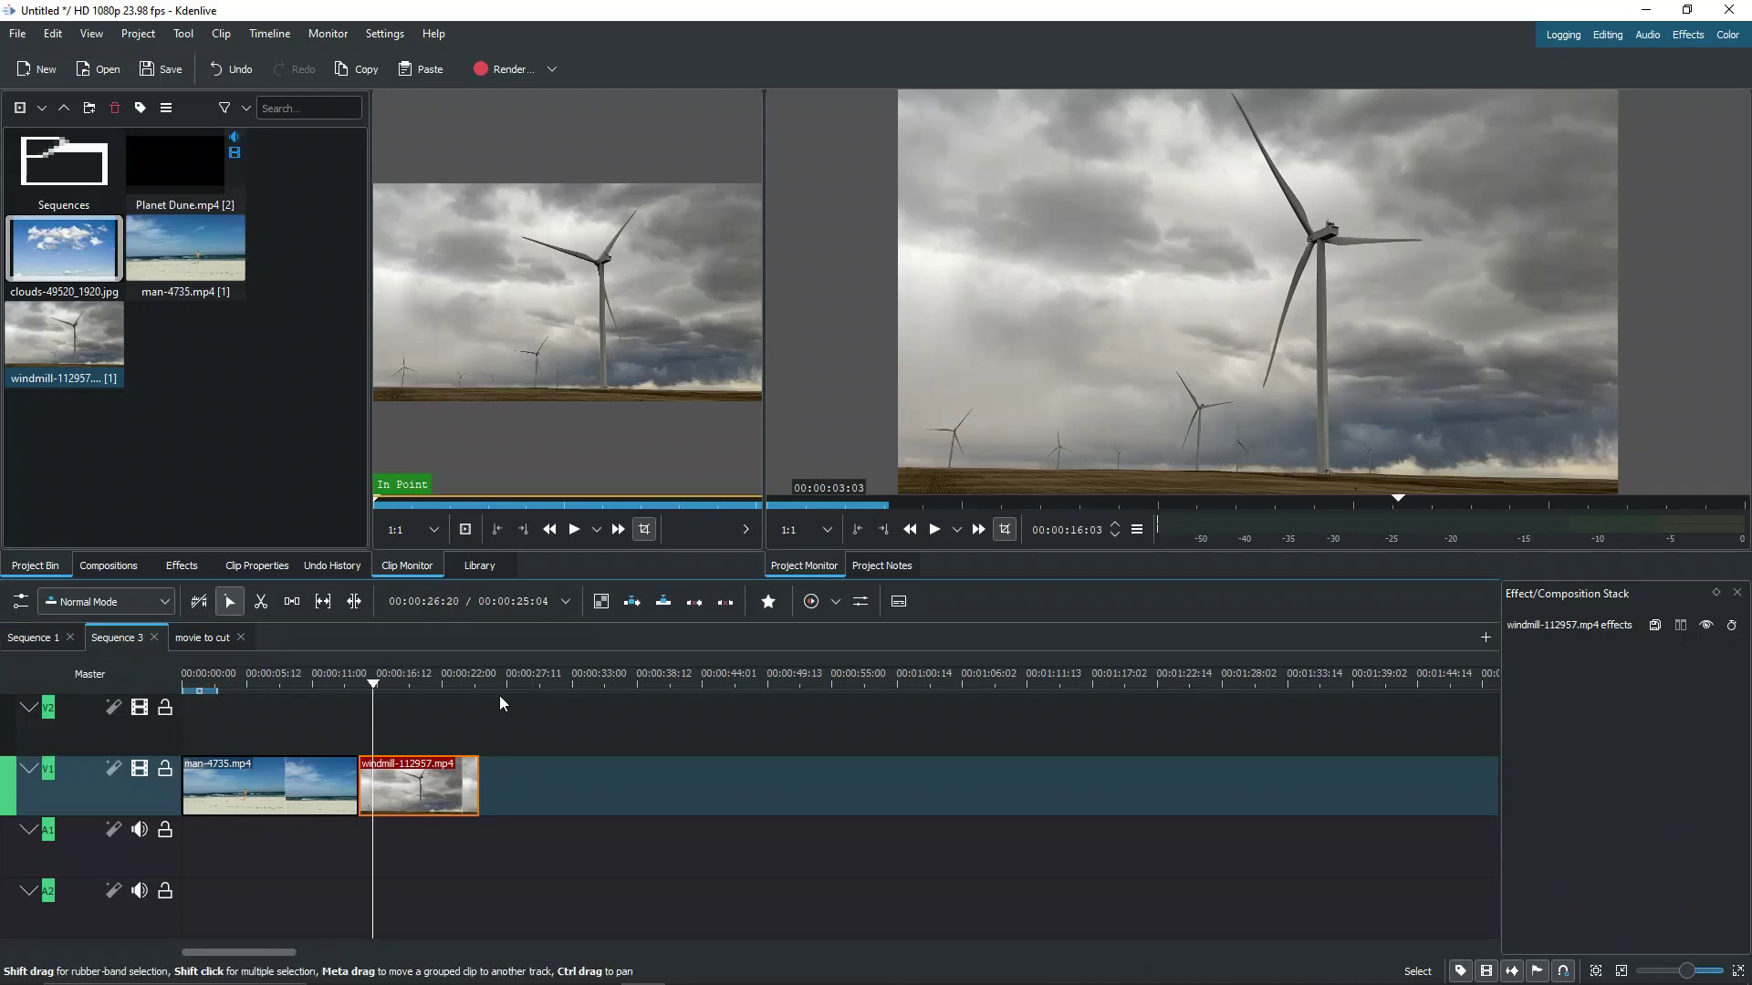
click(31, 637)
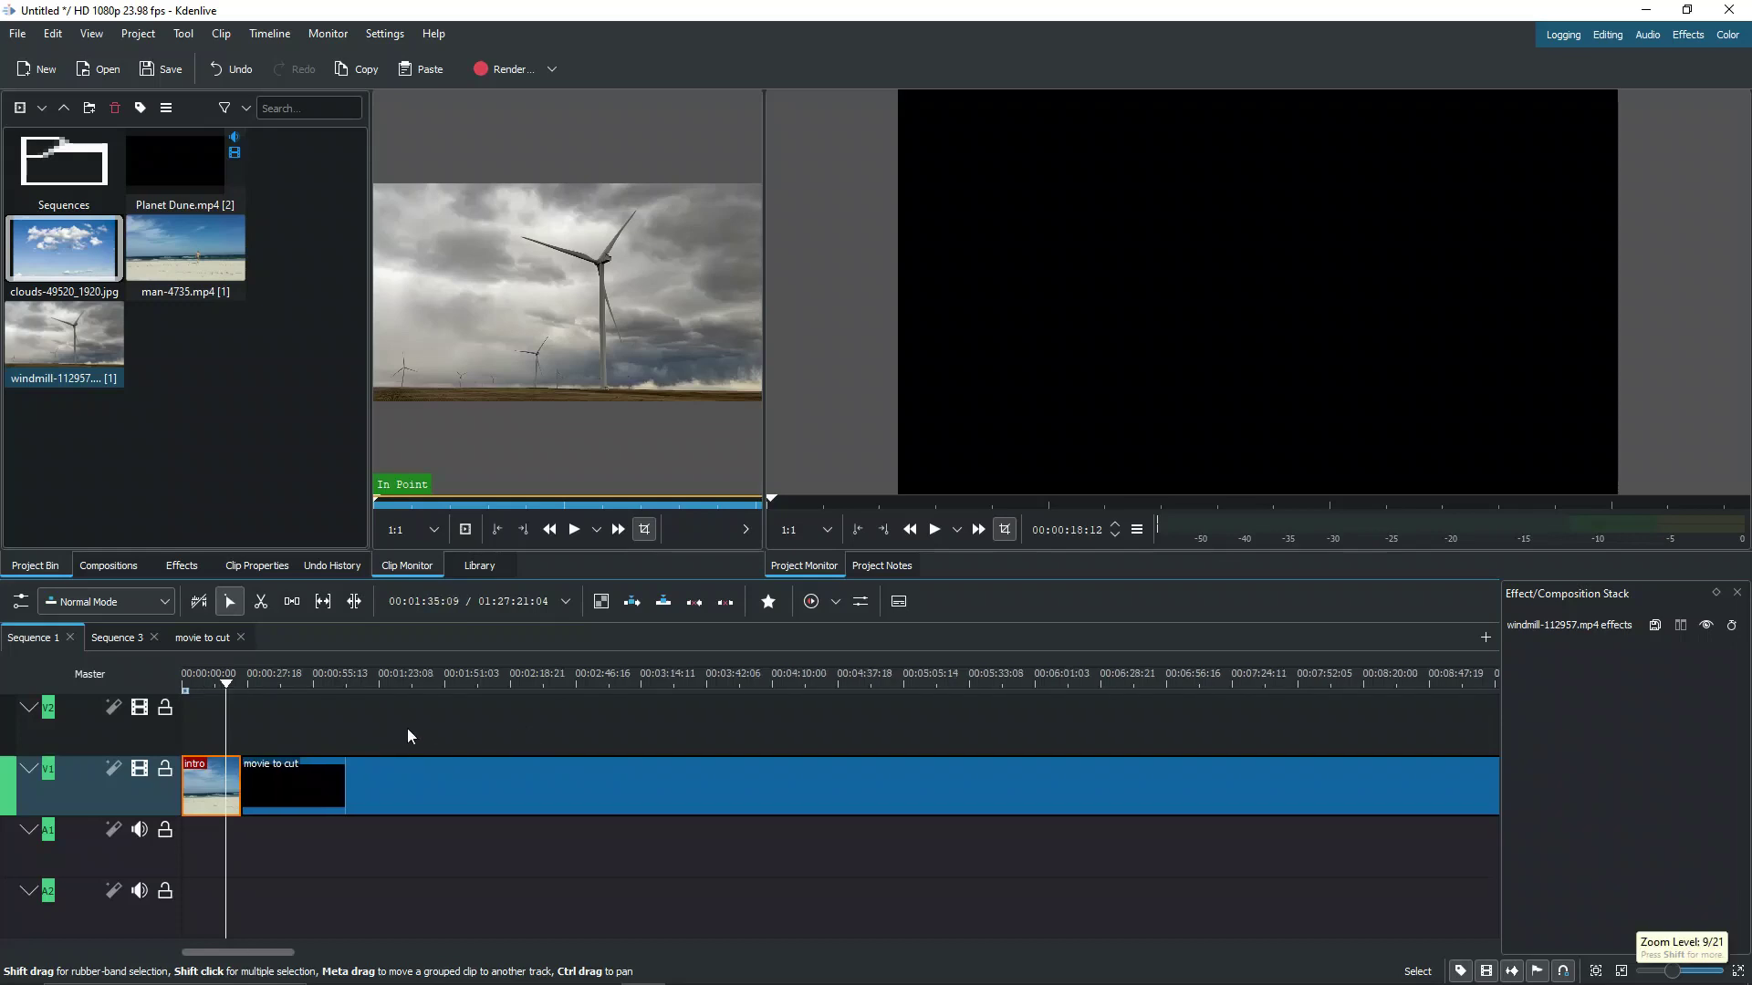
click(201, 637)
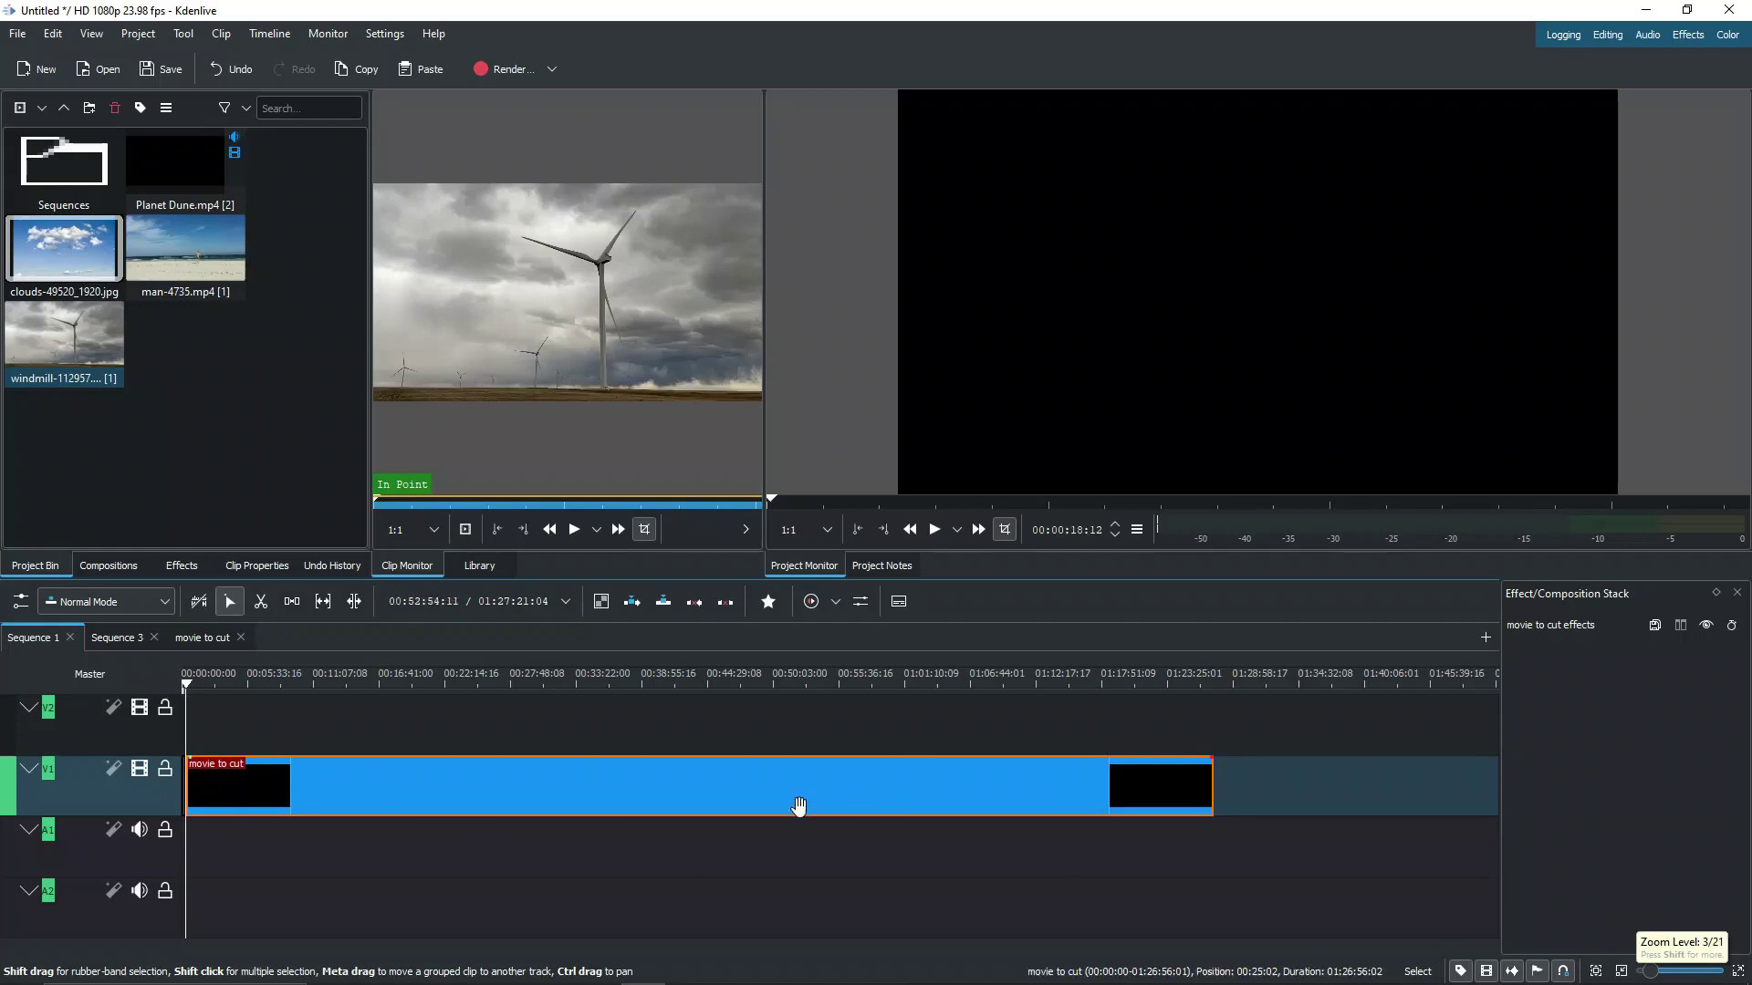
click(118, 637)
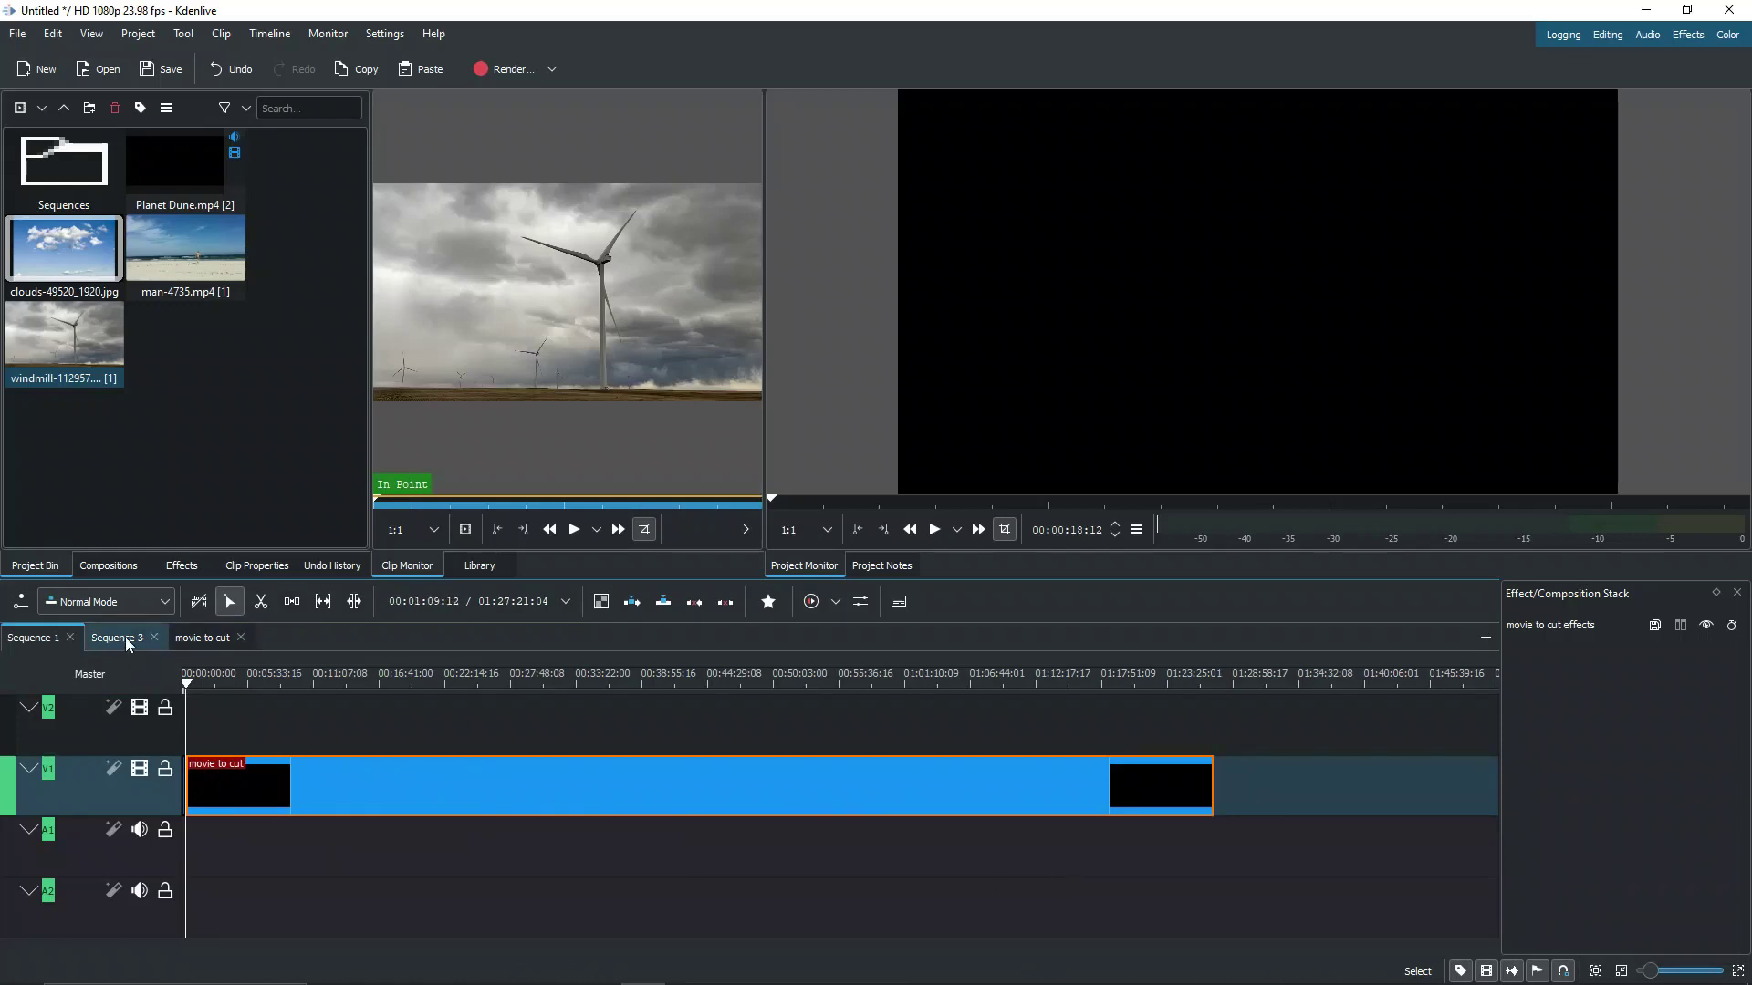
- Switch back to the Sequence 1 timeline with the trimmed movie to cut clip
click(34, 637)
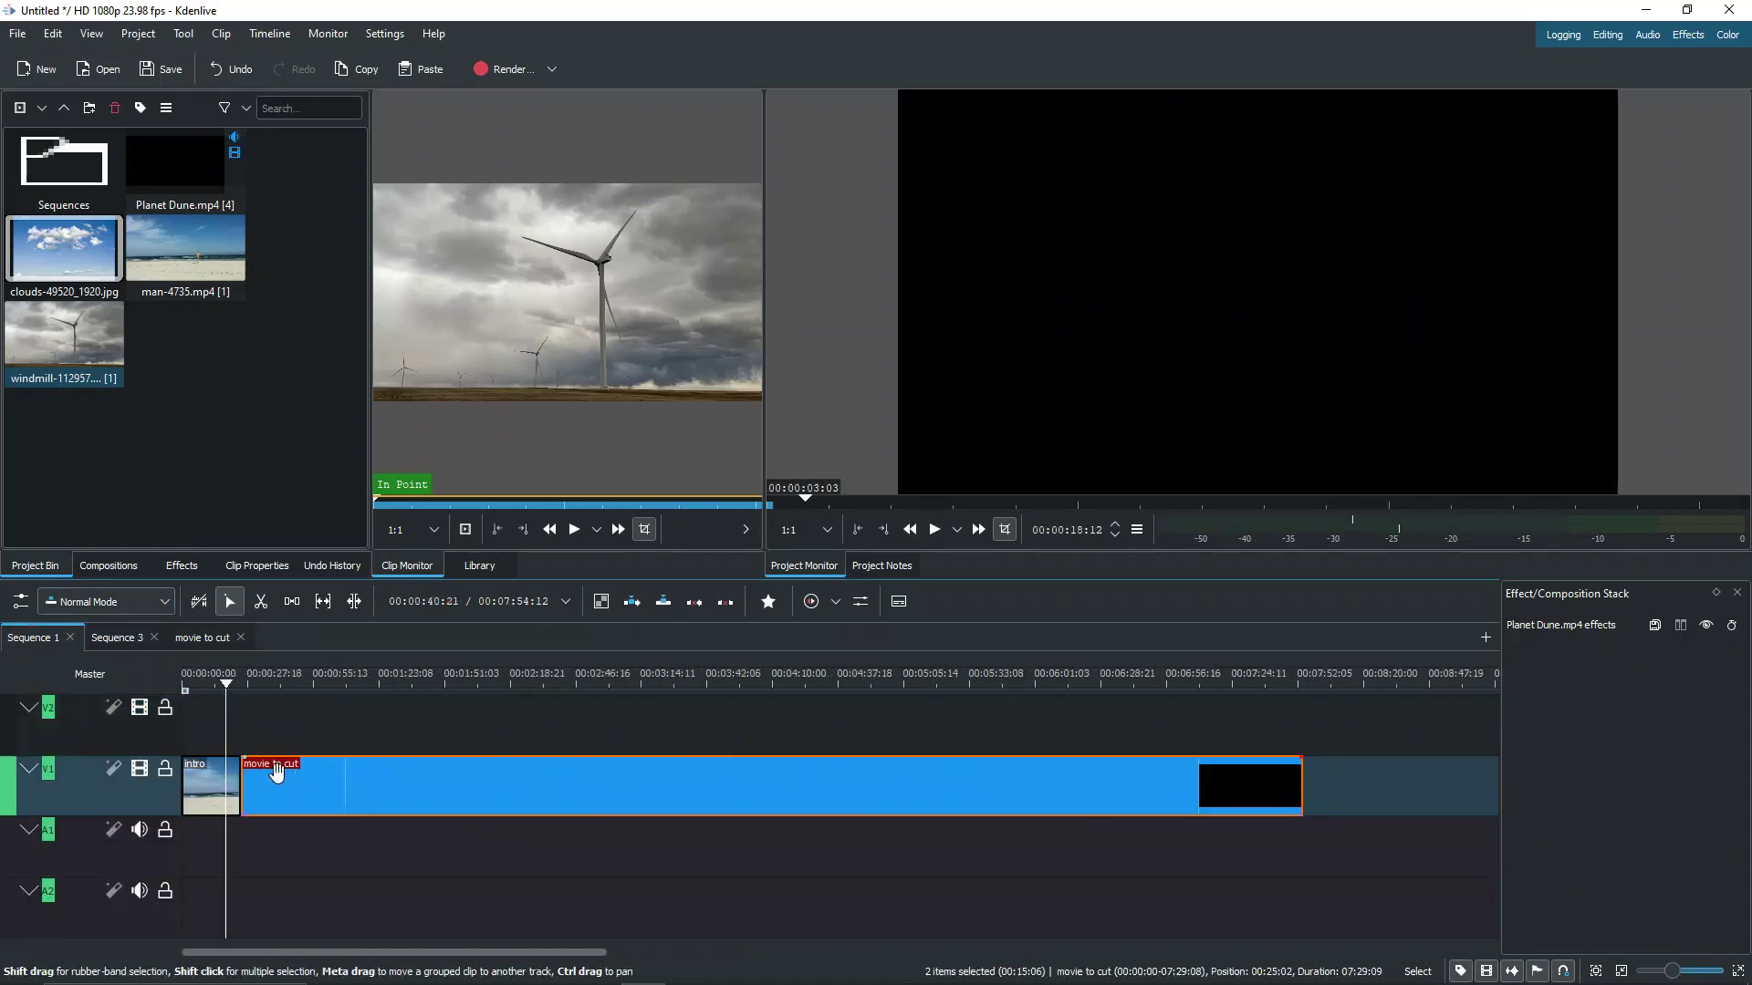
- Inspect the nested clip's end in Sequence 1, then open the movie to cut sequence
click(1195, 673)
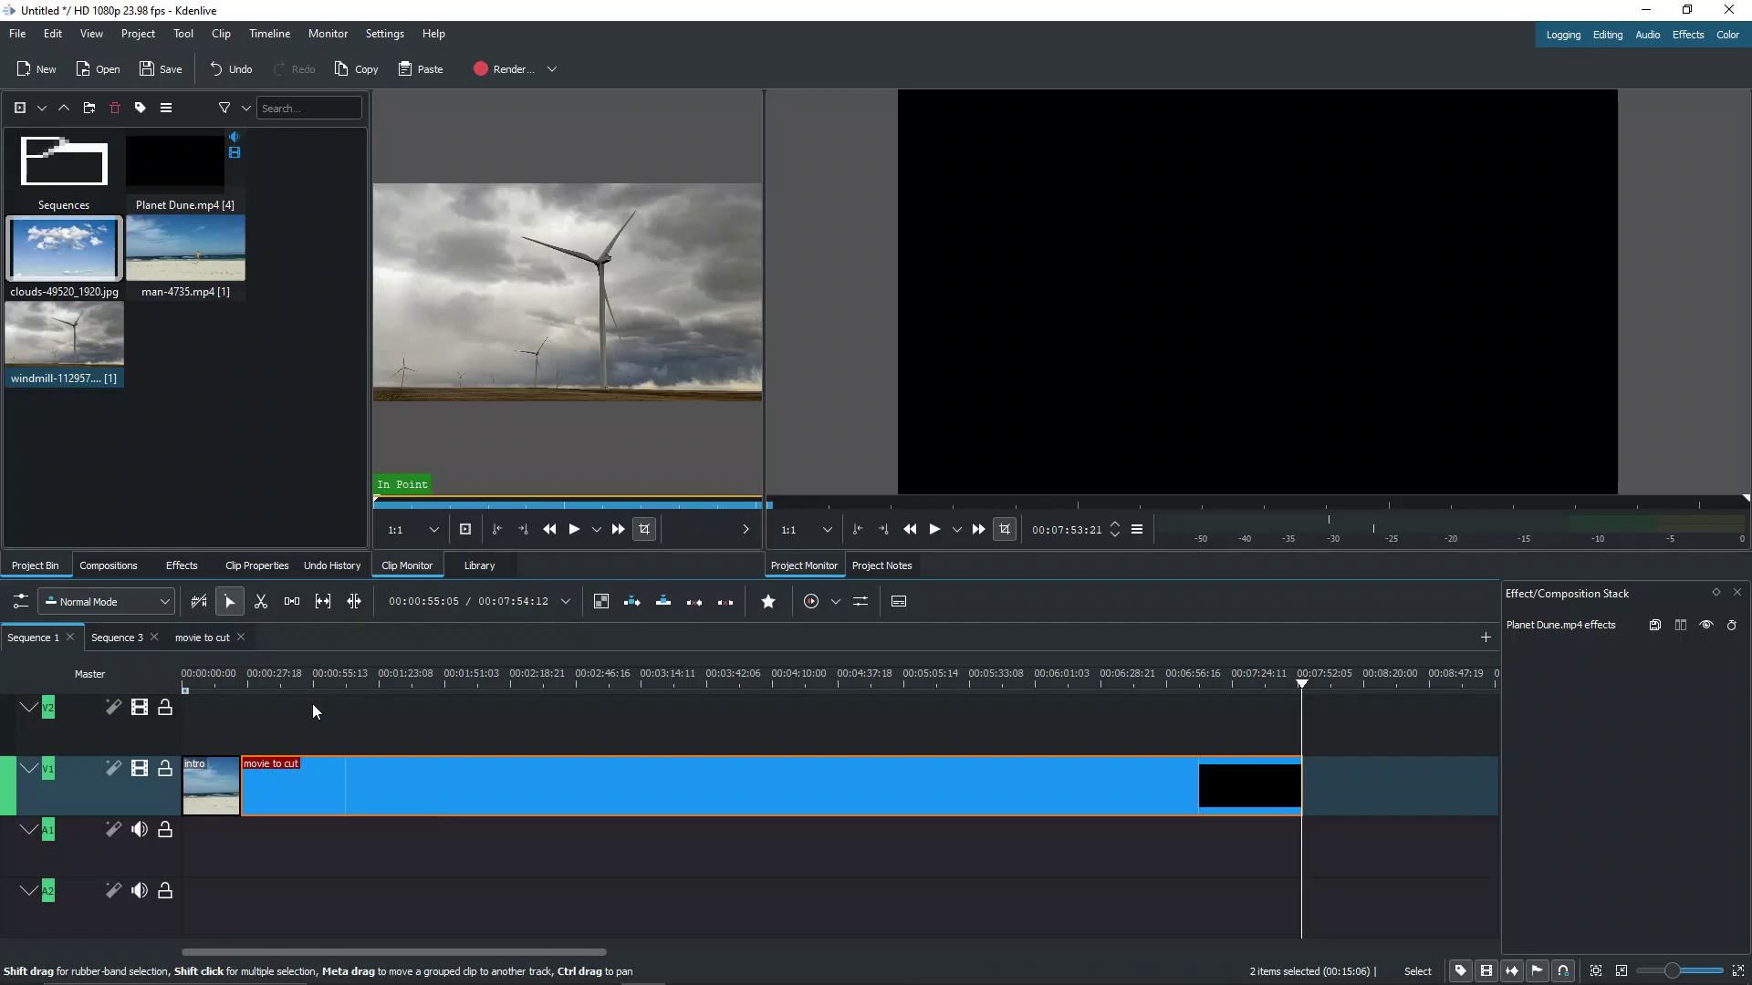
click(209, 786)
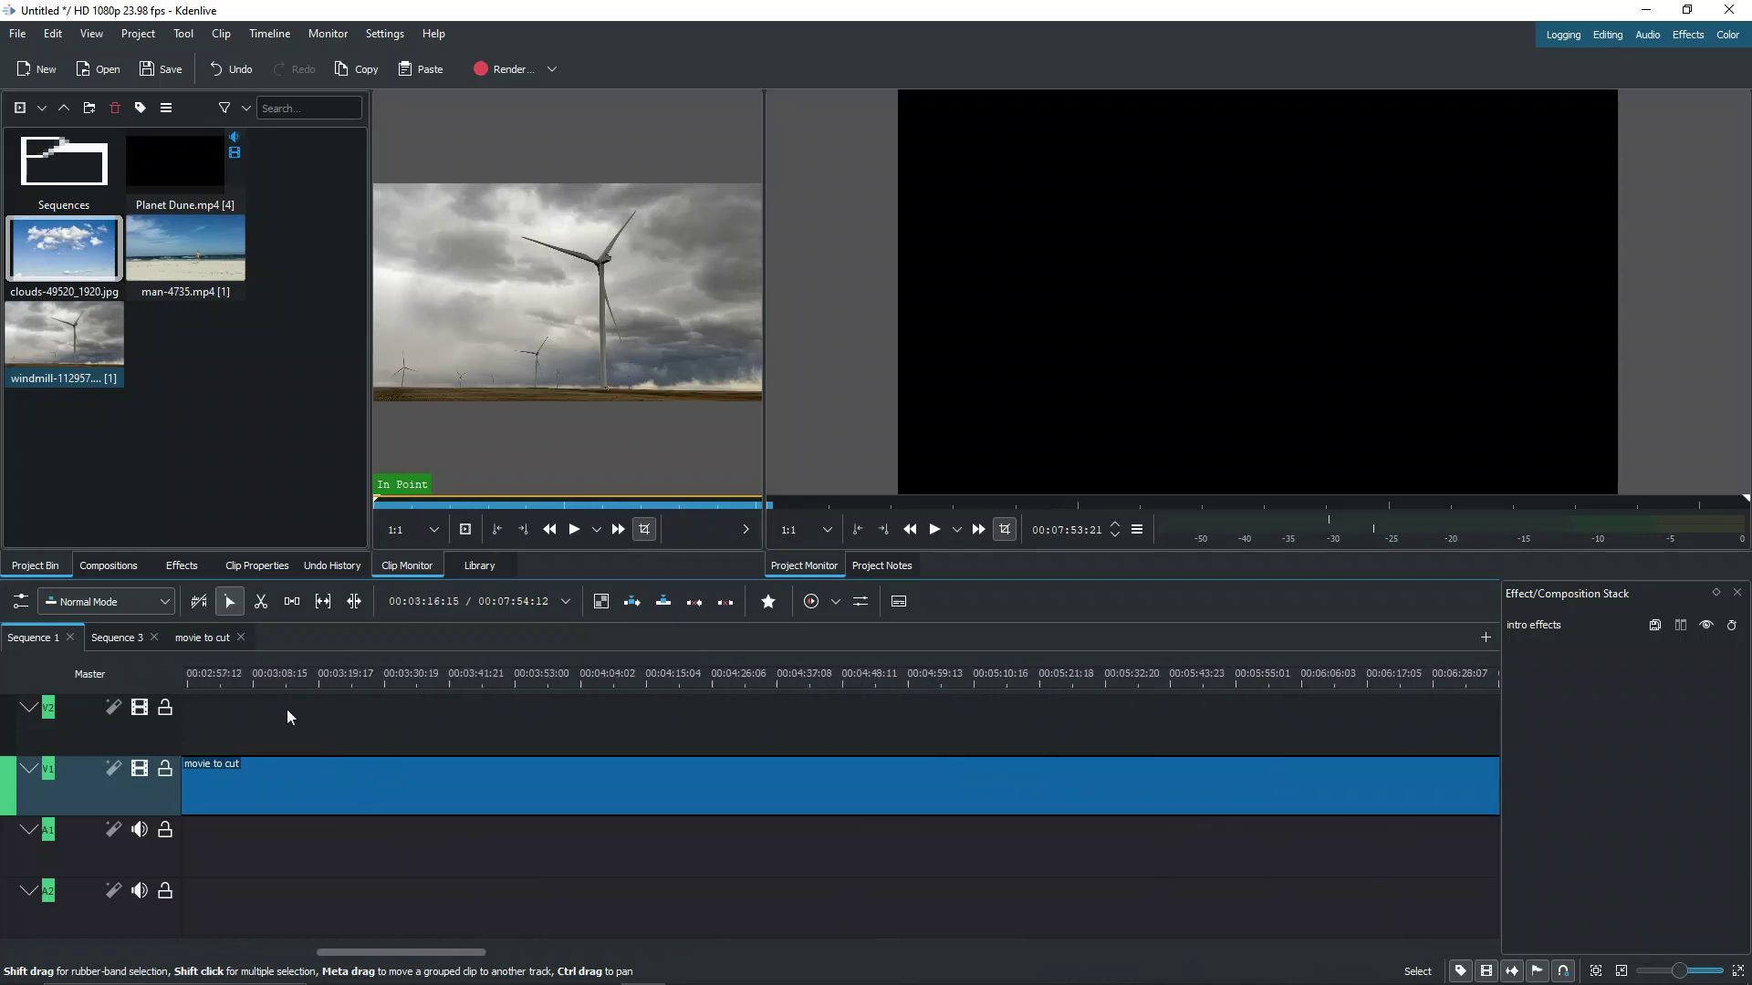
click(118, 637)
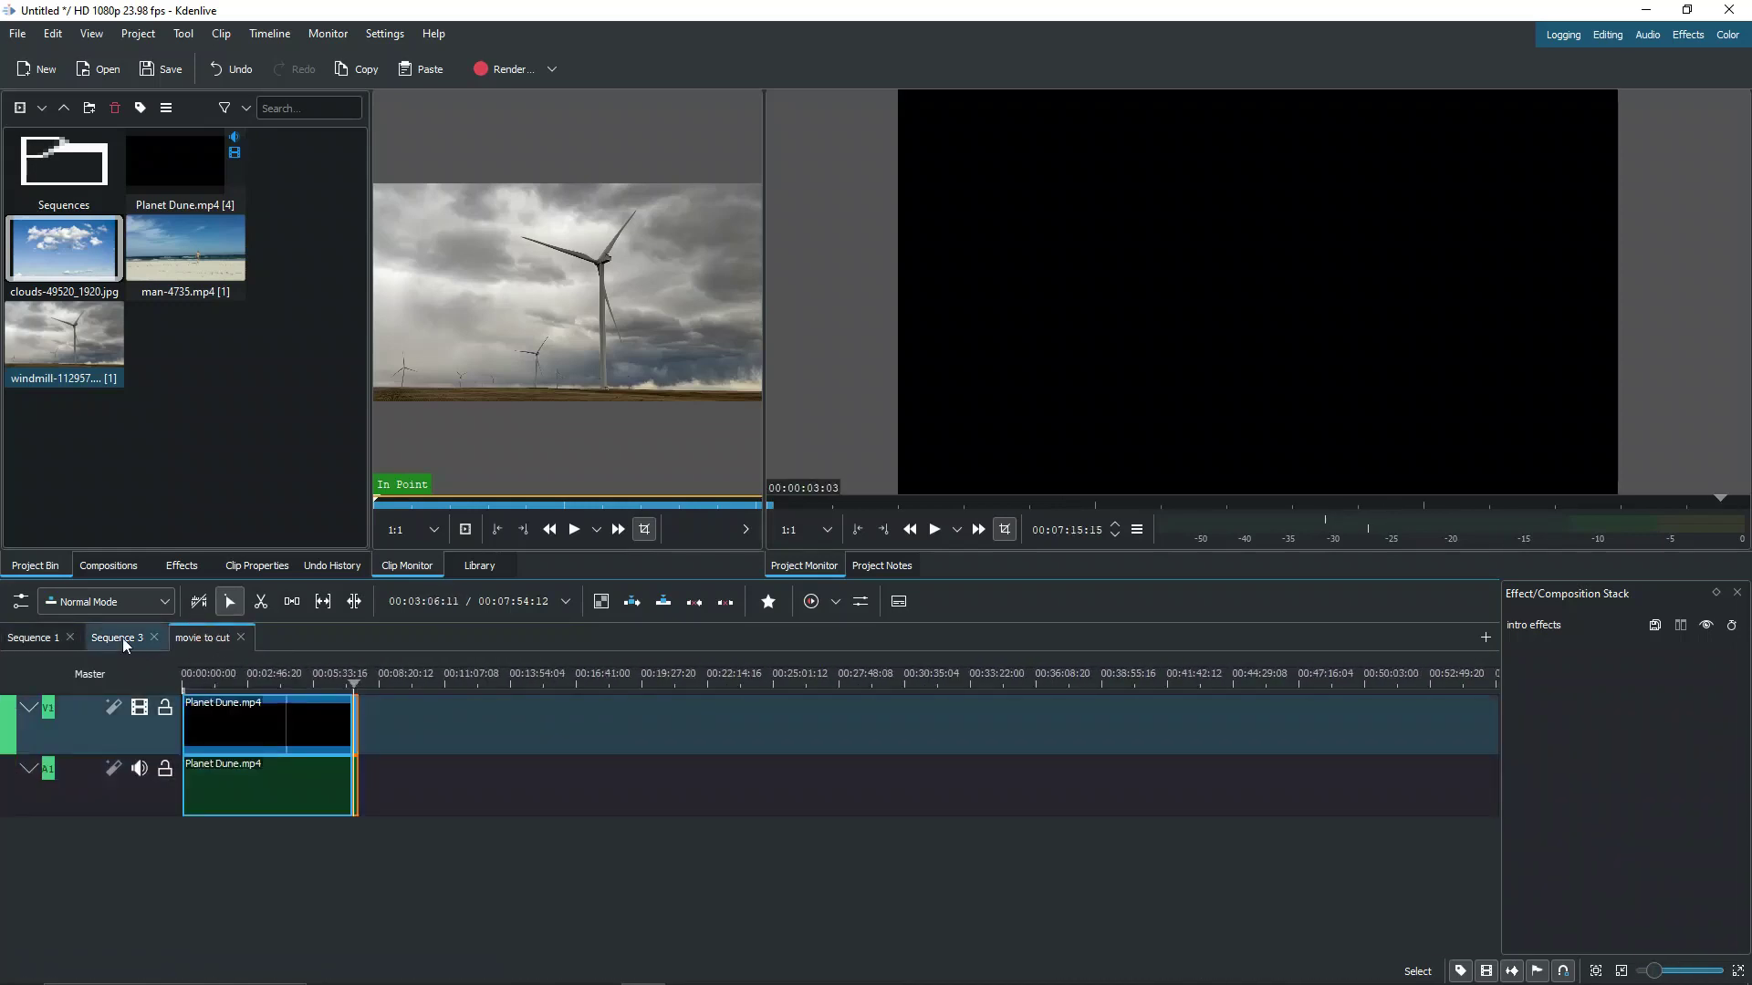